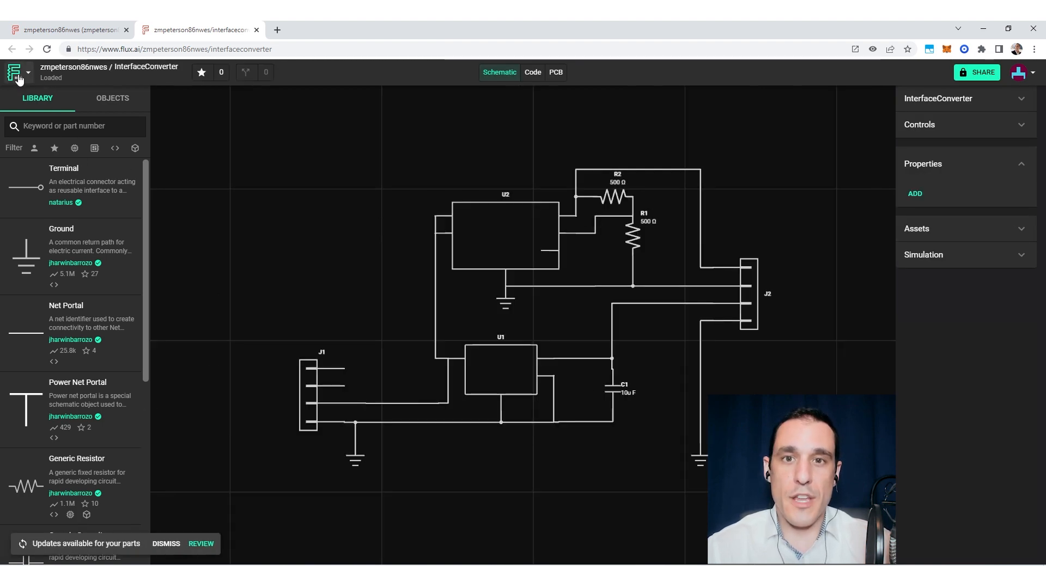
# - Return from the main menu to the profile overview listing the Flux projects
pyautogui.click(15, 72)
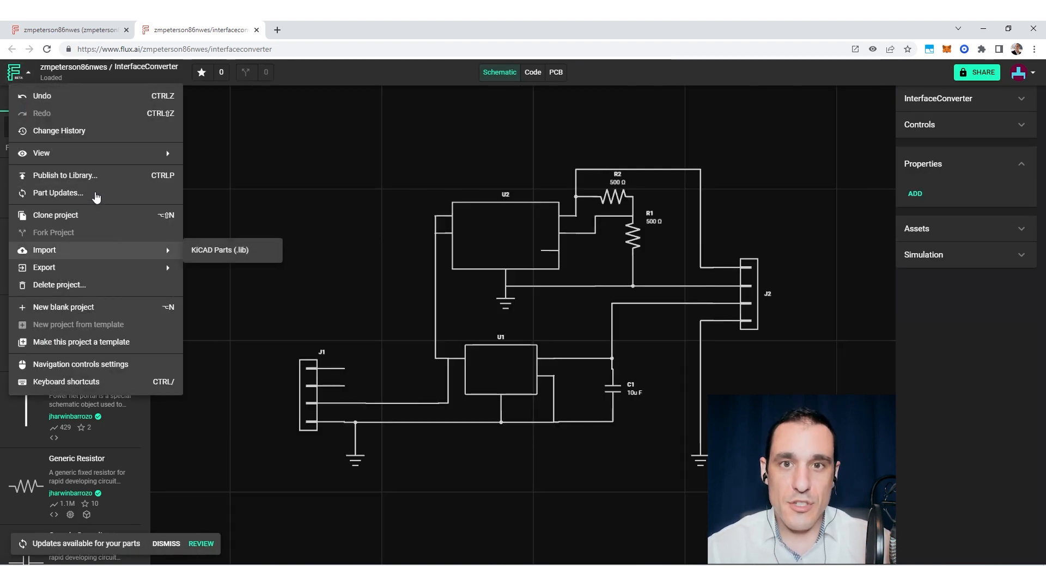
pyautogui.click(58, 193)
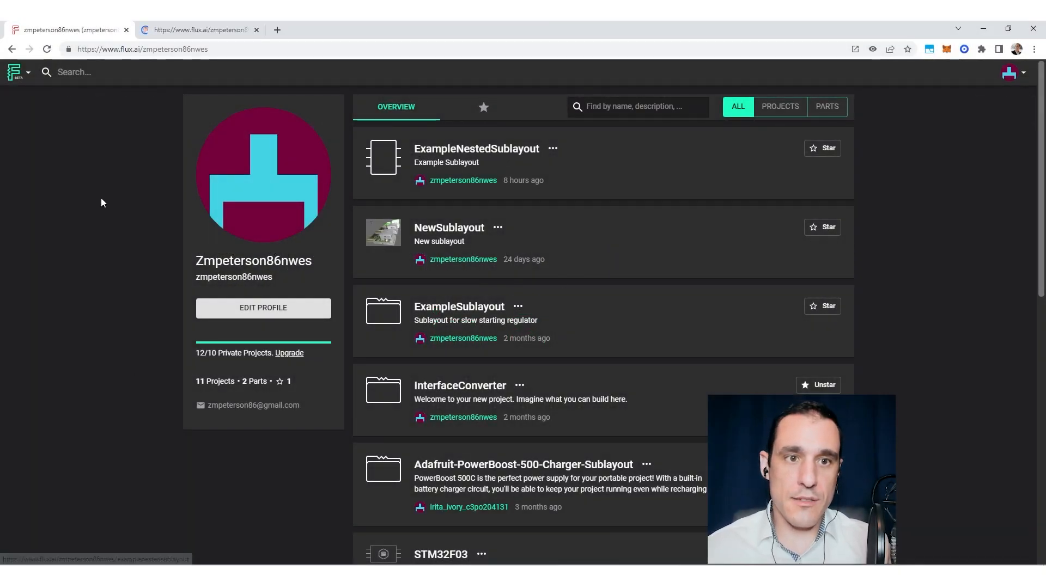
# - Open the ExampleNestedSublayout project schematic showing C1, P1–P4 and SUBLAYOUT1
pyautogui.click(476, 148)
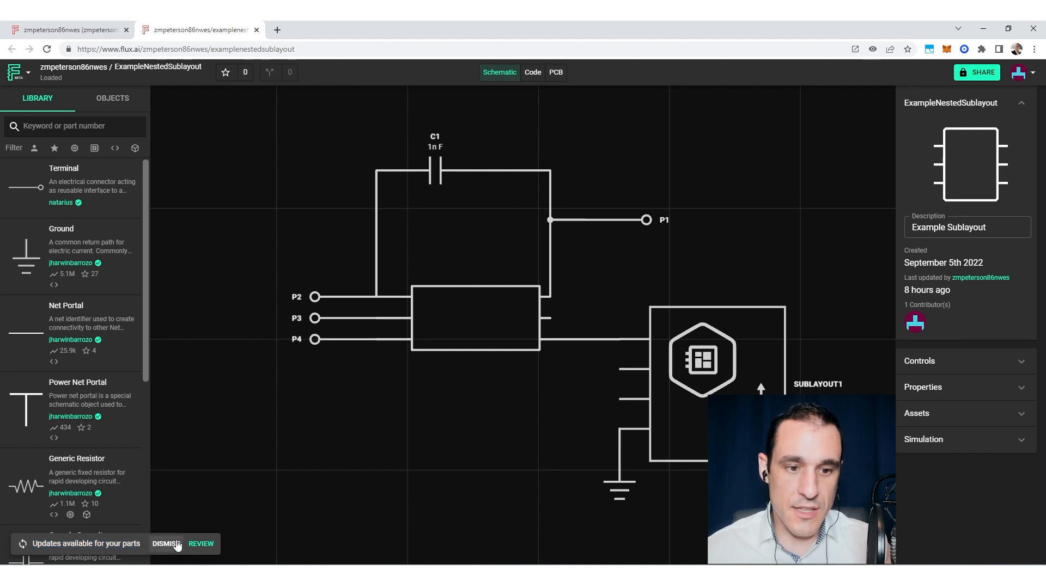
pyautogui.moveTo(196, 491)
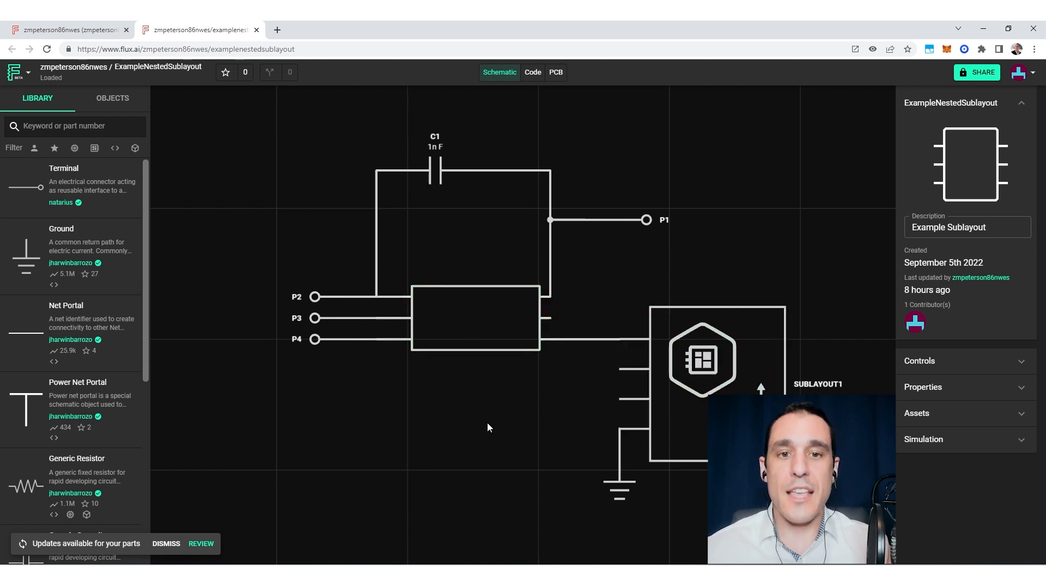
pyautogui.moveTo(485, 435)
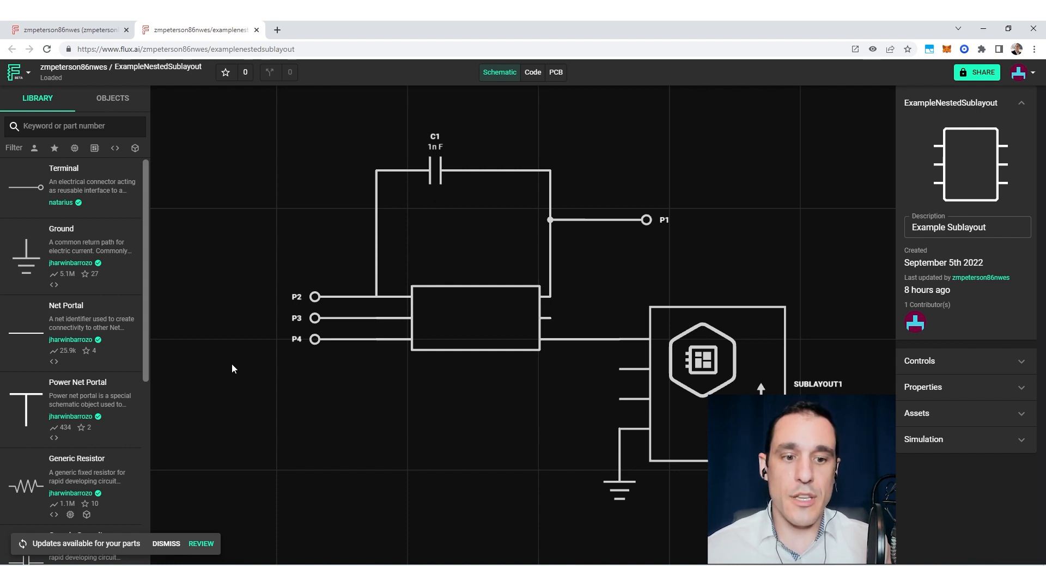
pyautogui.moveTo(166, 543)
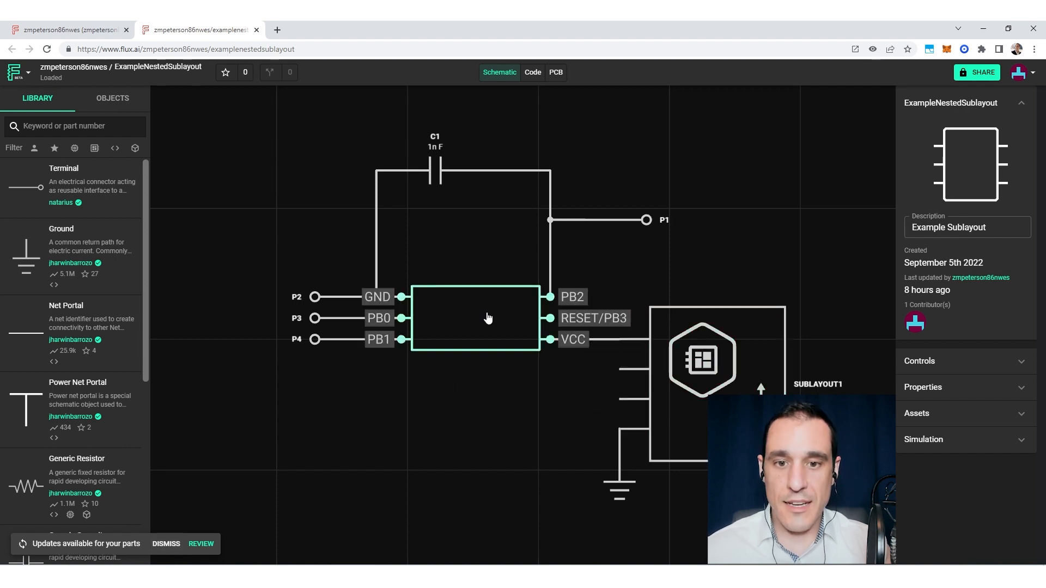
pyautogui.moveTo(479, 335)
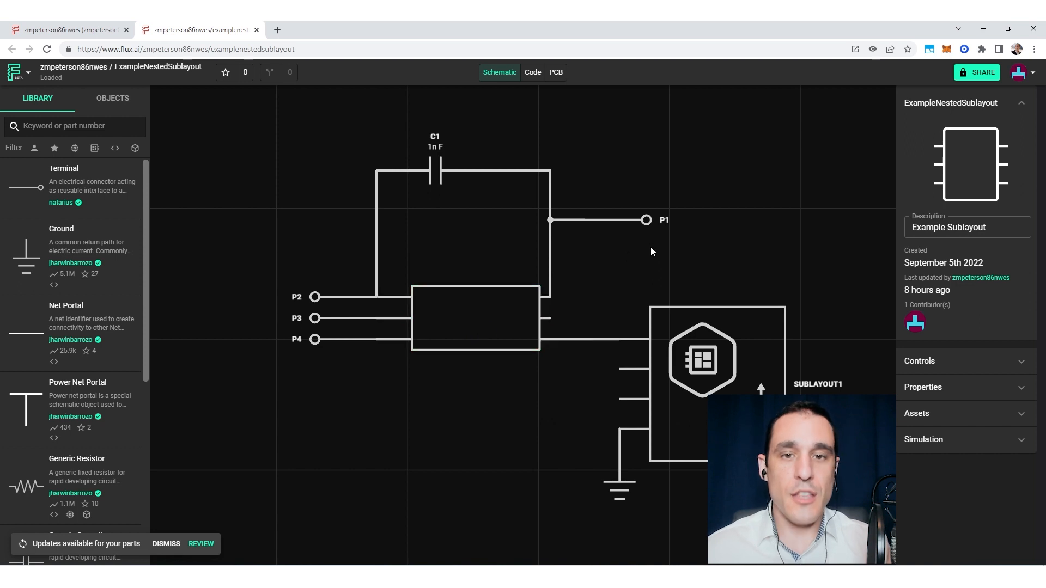
pyautogui.moveTo(584, 325)
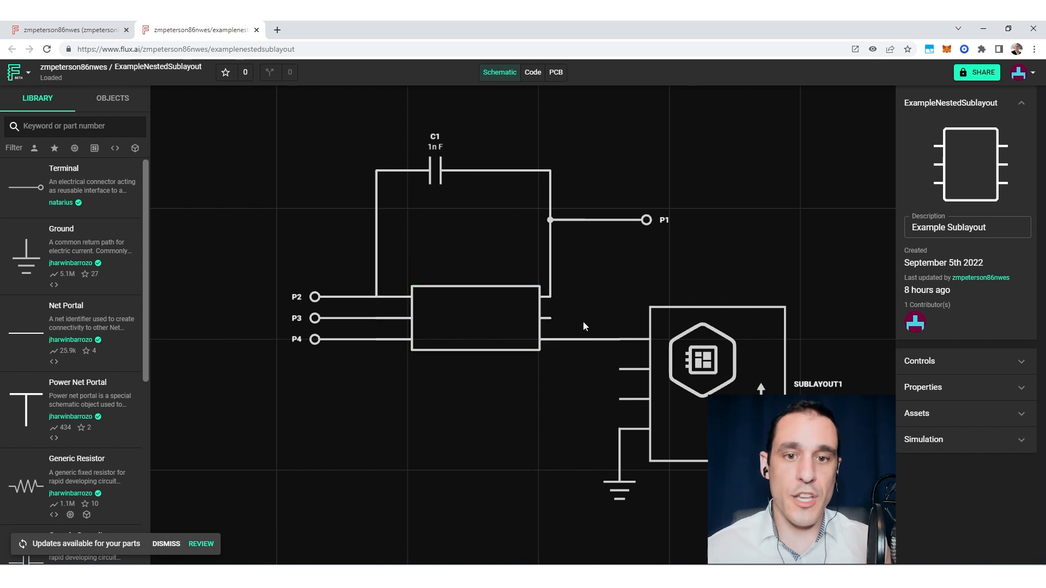
pyautogui.moveTo(439, 443)
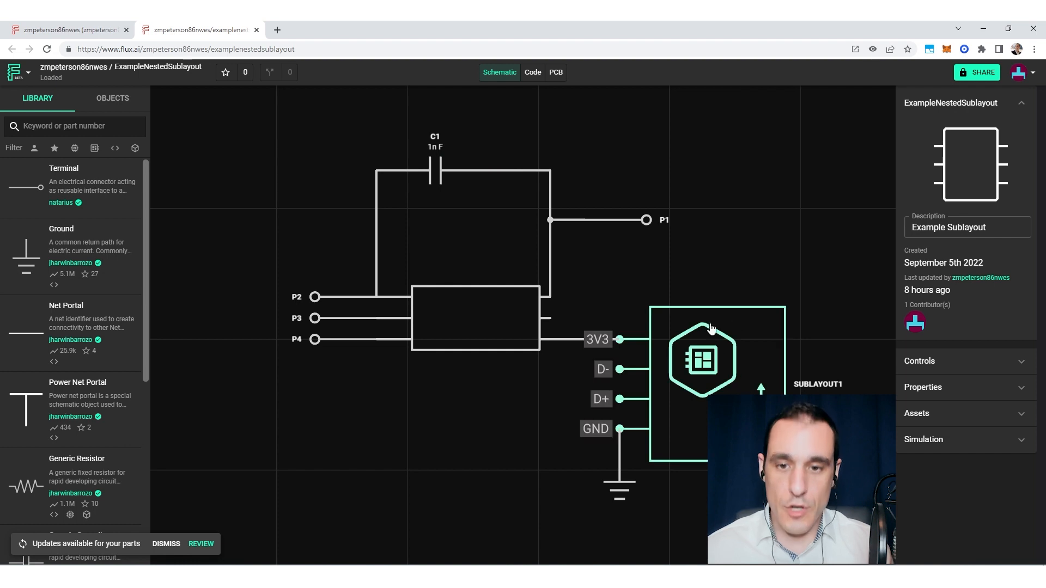
pyautogui.moveTo(742, 353)
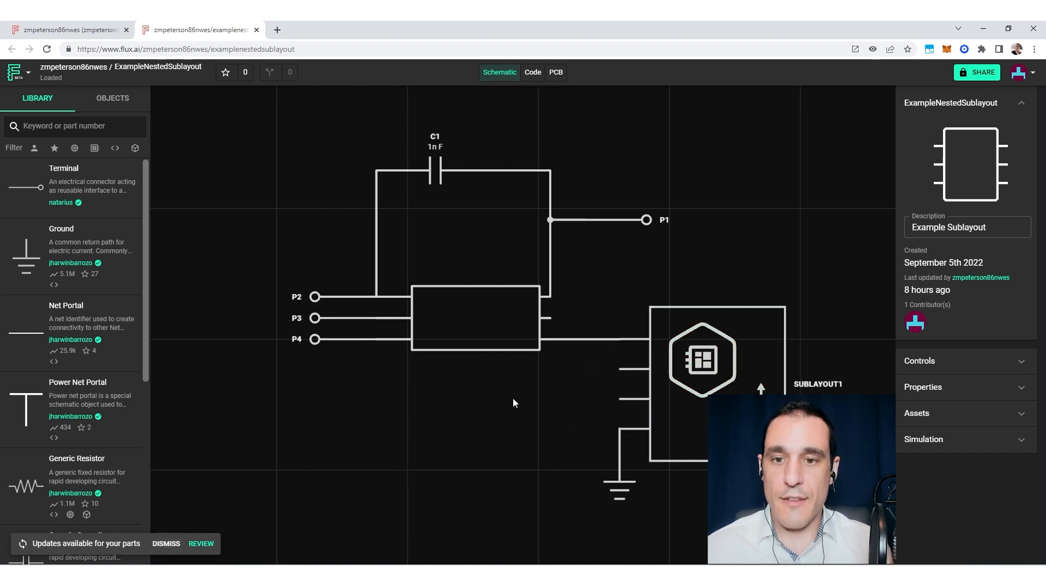
pyautogui.click(475, 317)
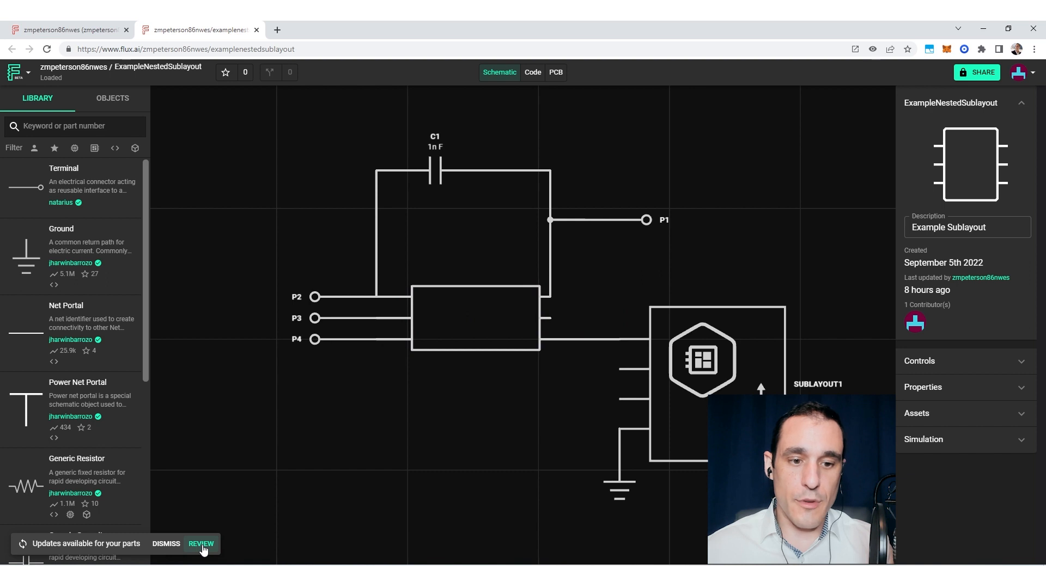
# - Review the part updates and list all parts, not only those with pending updates
pyautogui.click(200, 544)
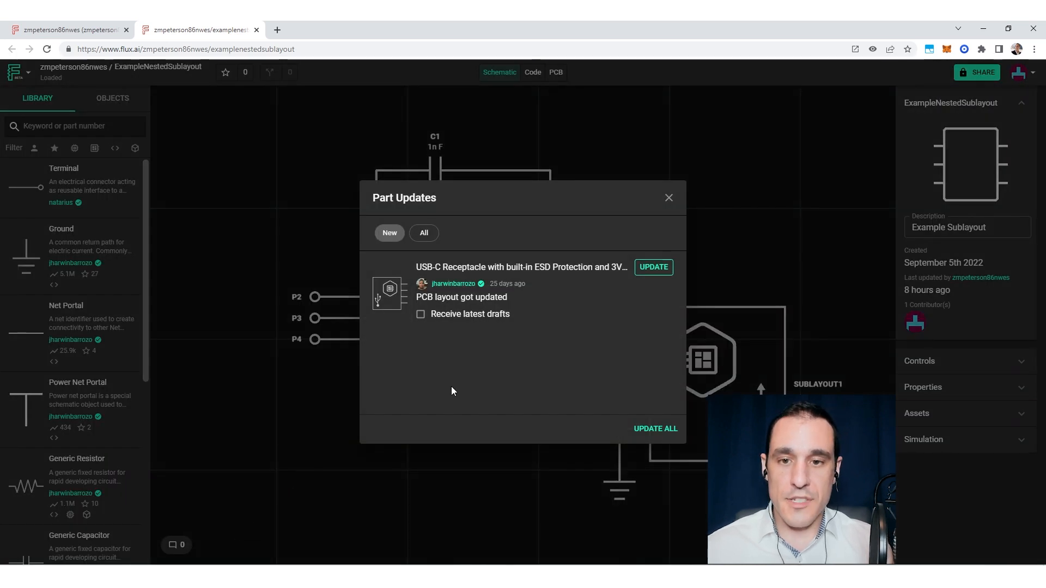
pyautogui.moveTo(577, 330)
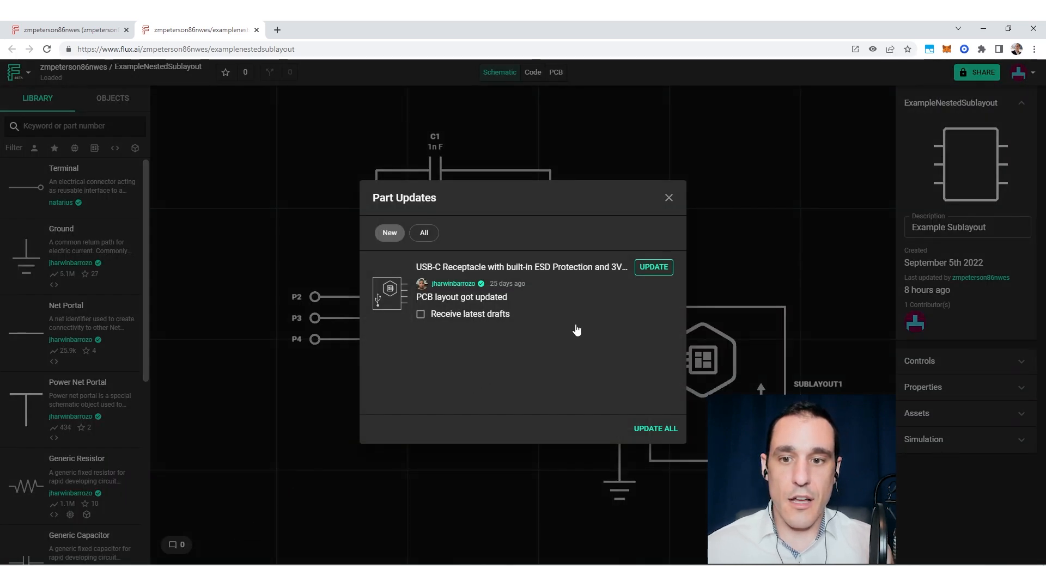
pyautogui.moveTo(456, 396)
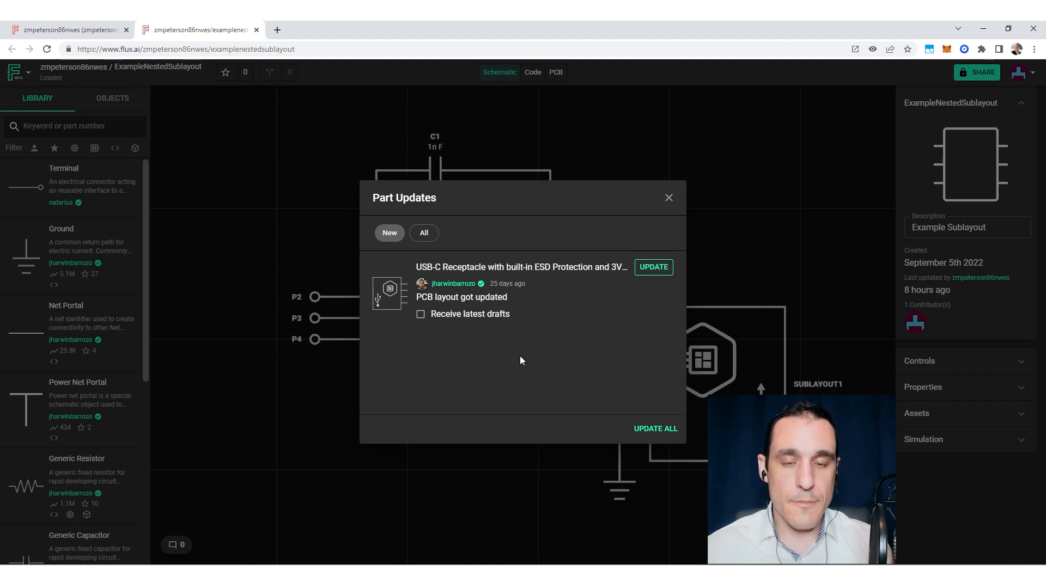
pyautogui.moveTo(594, 357)
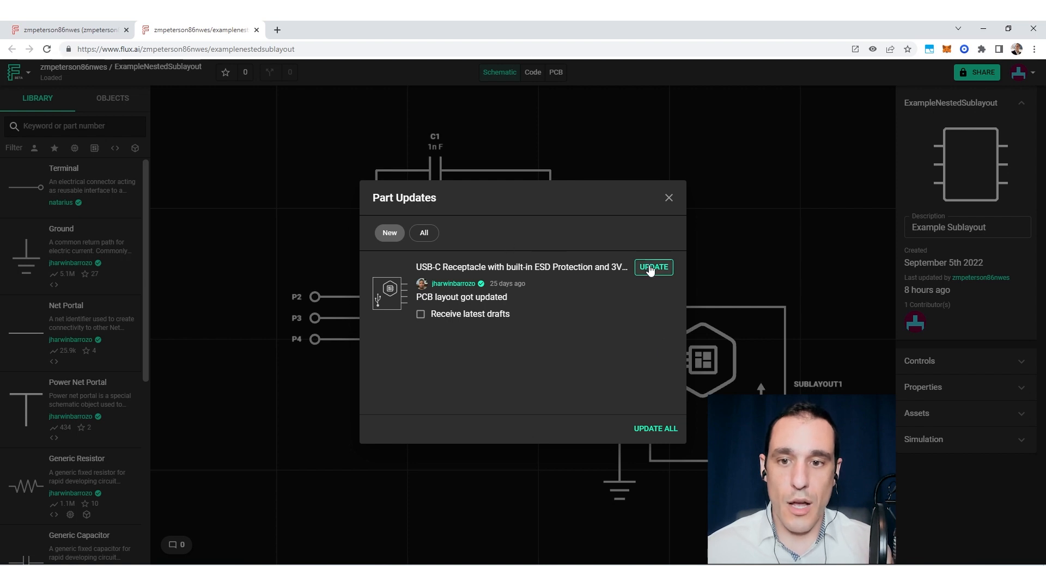
pyautogui.moveTo(651, 287)
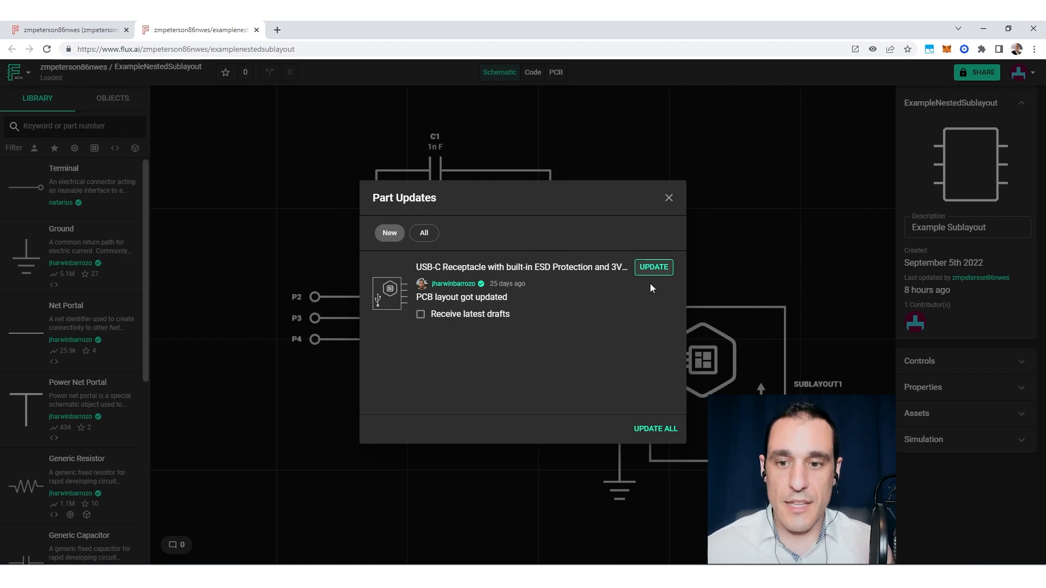
pyautogui.moveTo(635, 372)
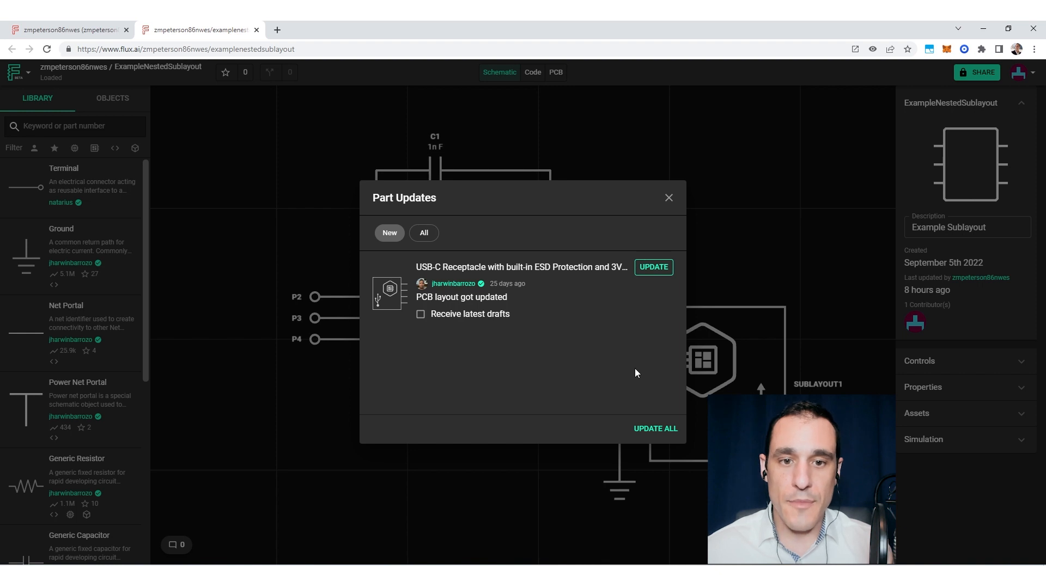
pyautogui.moveTo(557, 340)
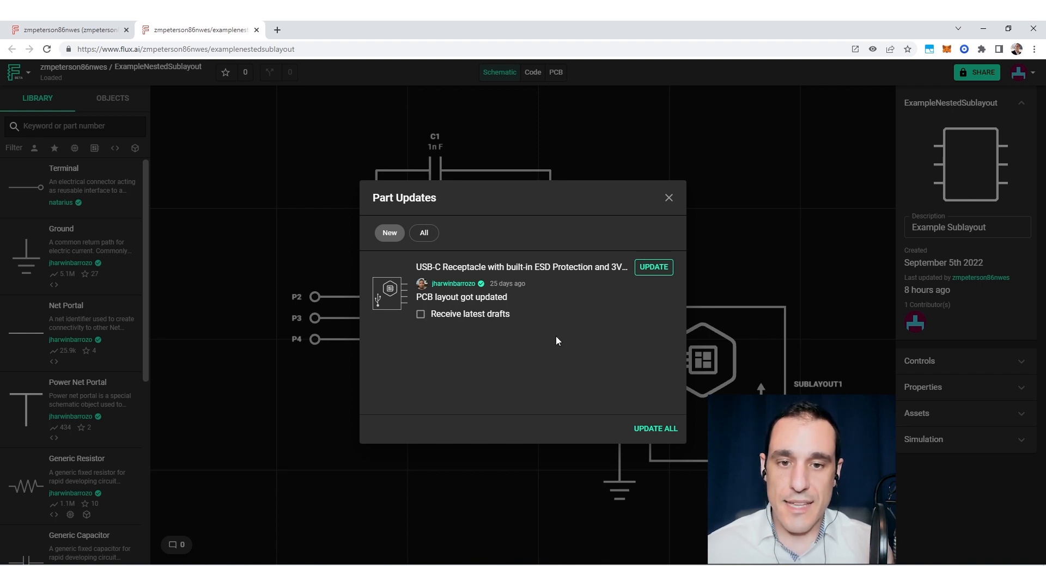
pyautogui.moveTo(456, 271)
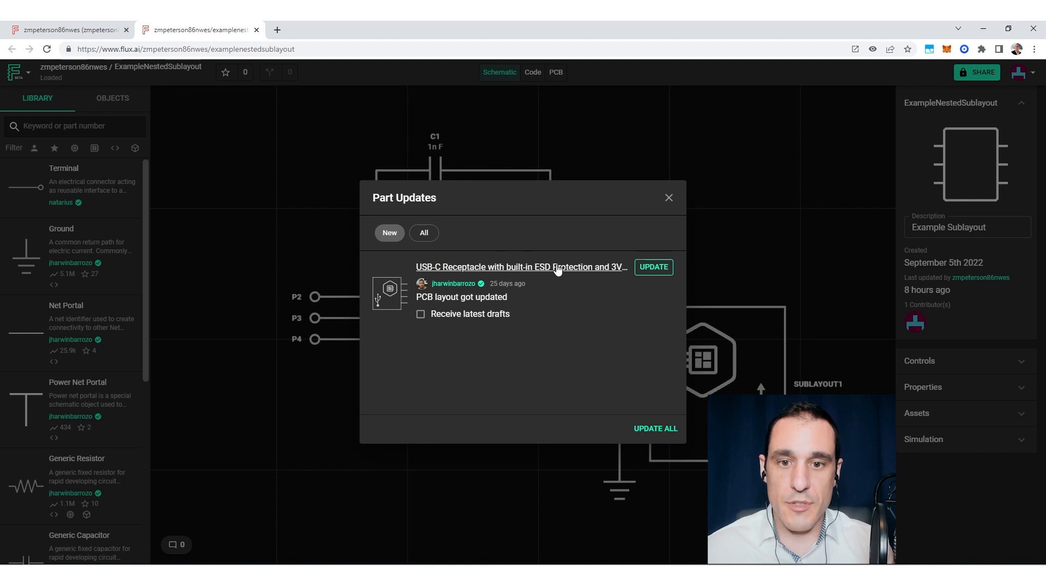
pyautogui.moveTo(597, 274)
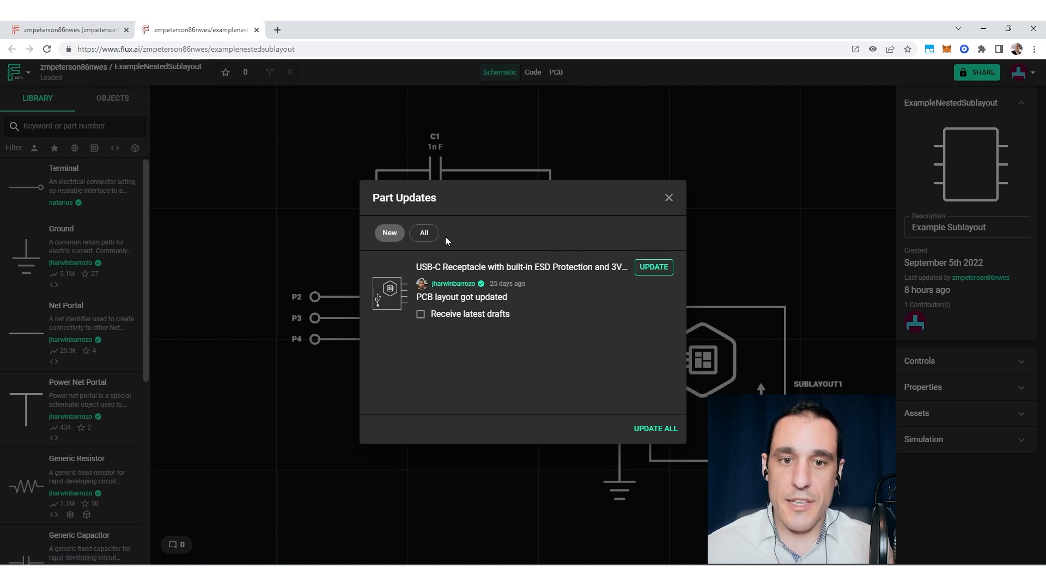
pyautogui.click(424, 165)
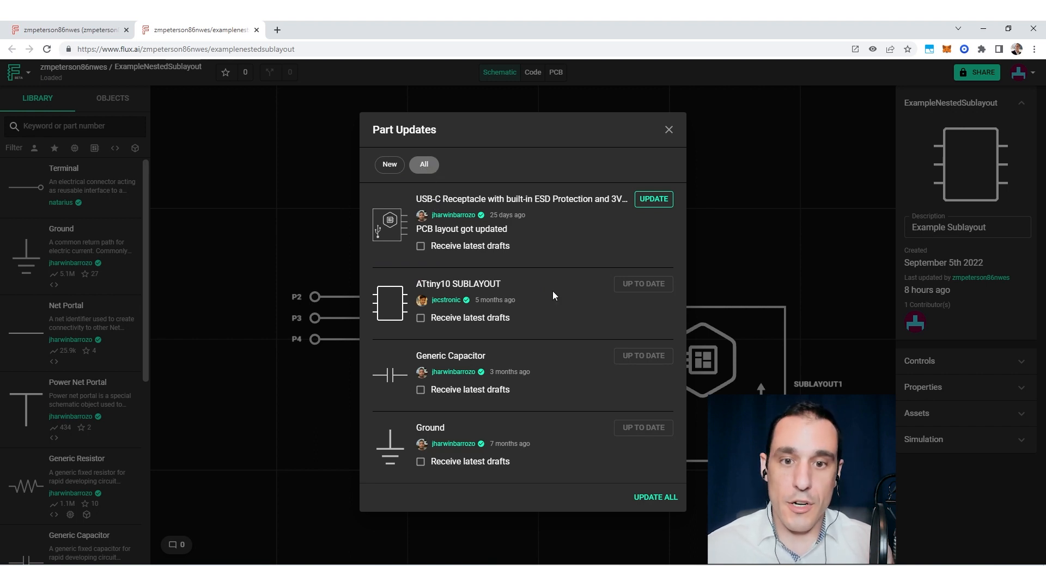
pyautogui.moveTo(795, 390)
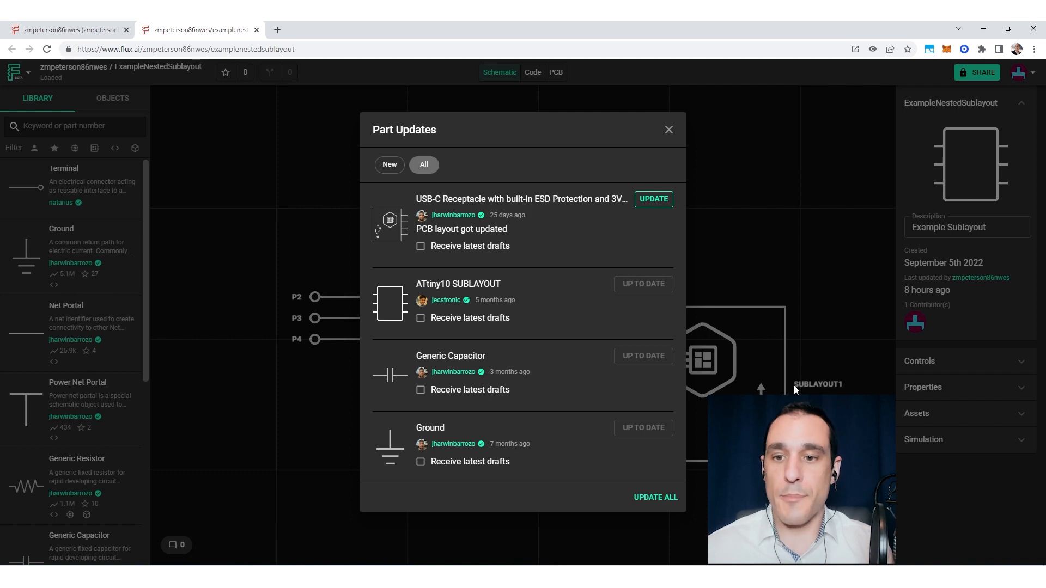
pyautogui.moveTo(605, 293)
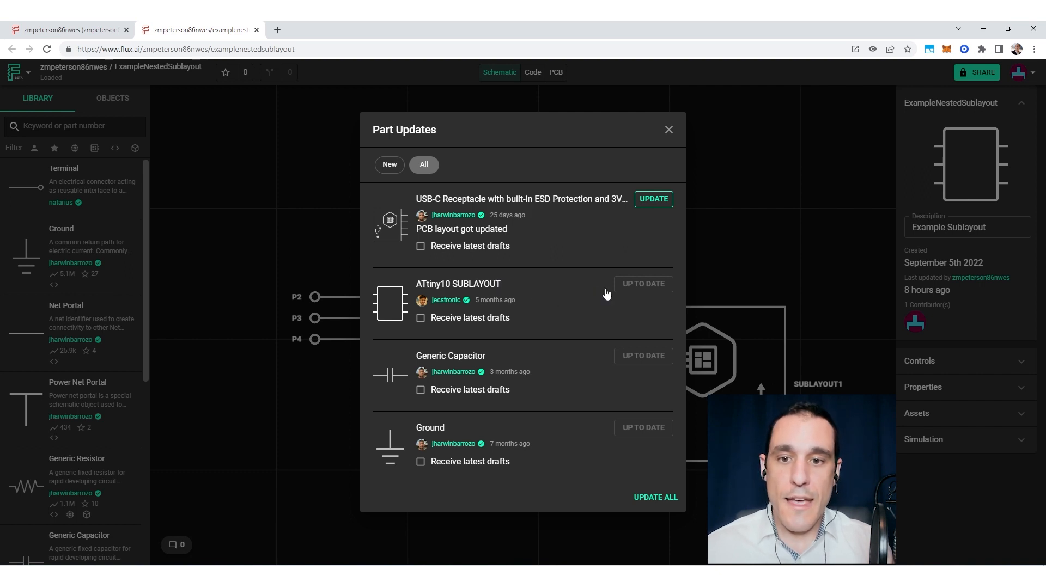
pyautogui.moveTo(645, 303)
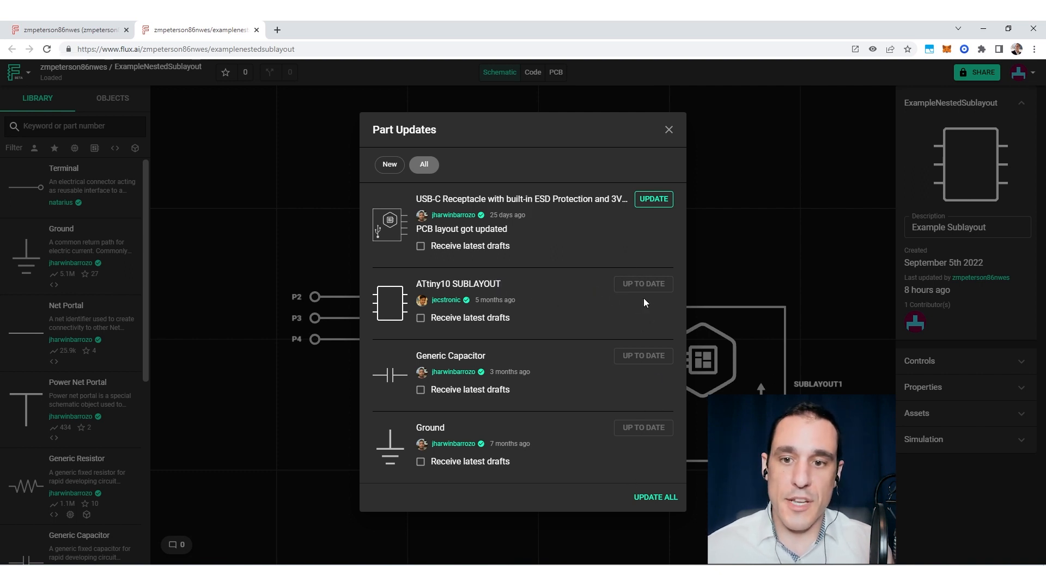
pyautogui.moveTo(620, 273)
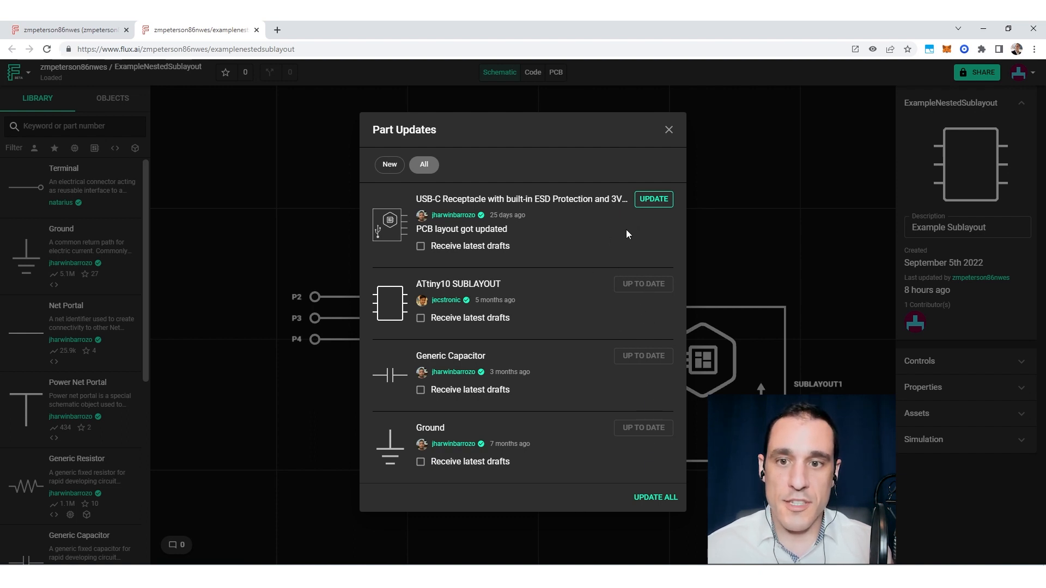
pyautogui.moveTo(705, 128)
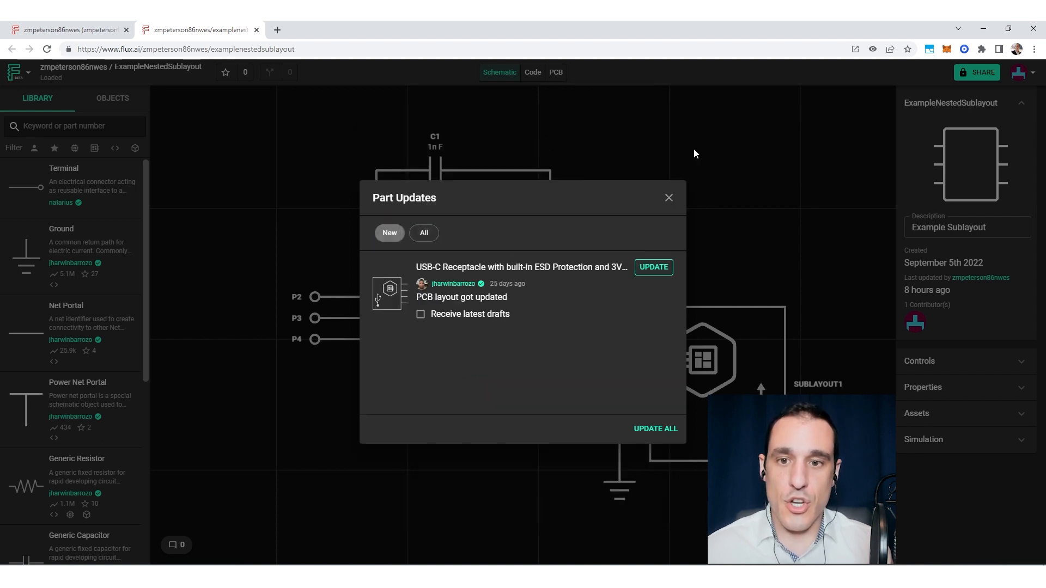
# - Reopen Part Updates, apply the USB-C Receptacle layout update, and return to the schematic
pyautogui.click(667, 197)
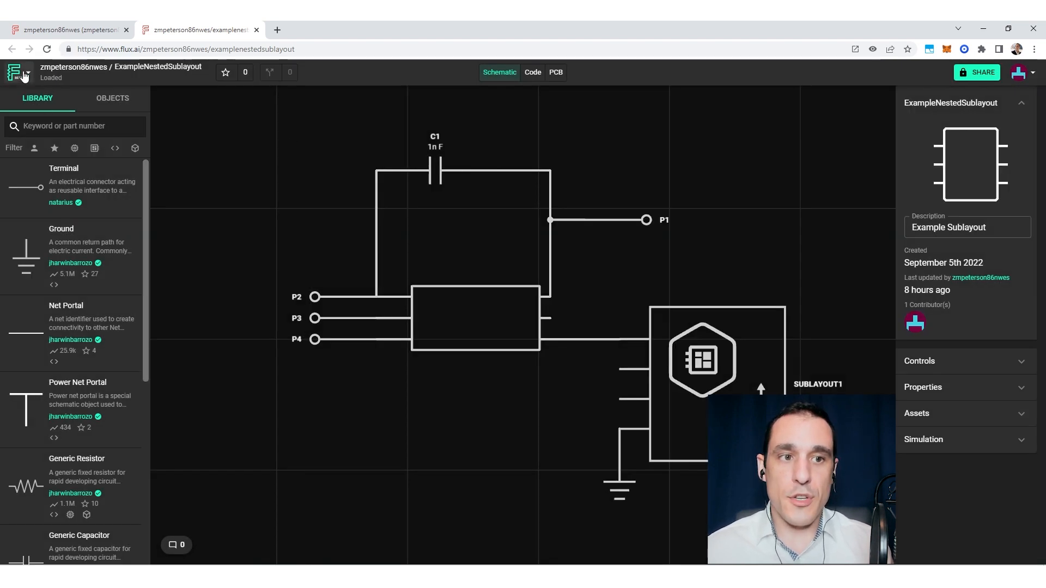
pyautogui.click(13, 71)
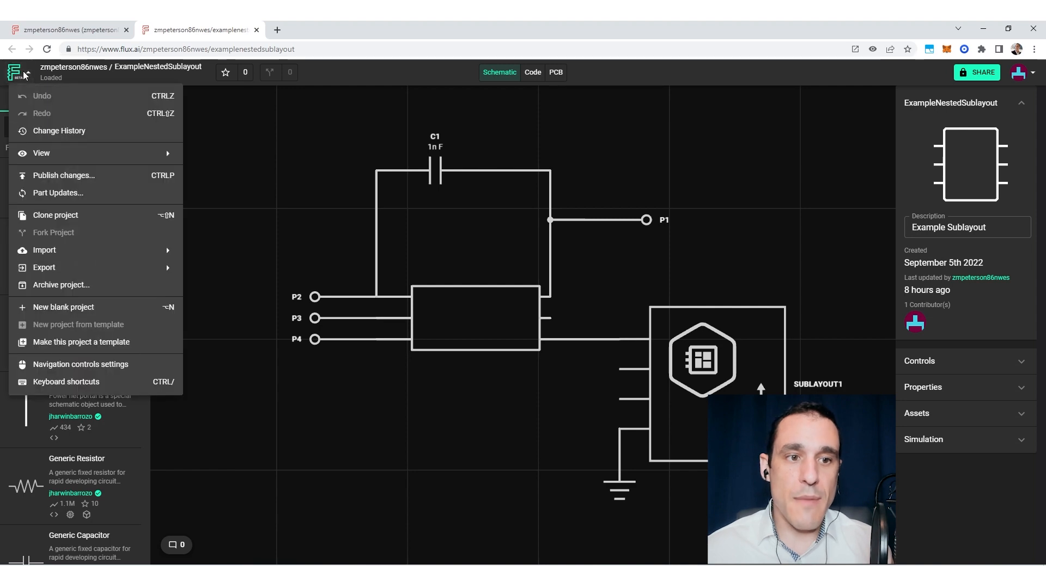
pyautogui.moveTo(118, 205)
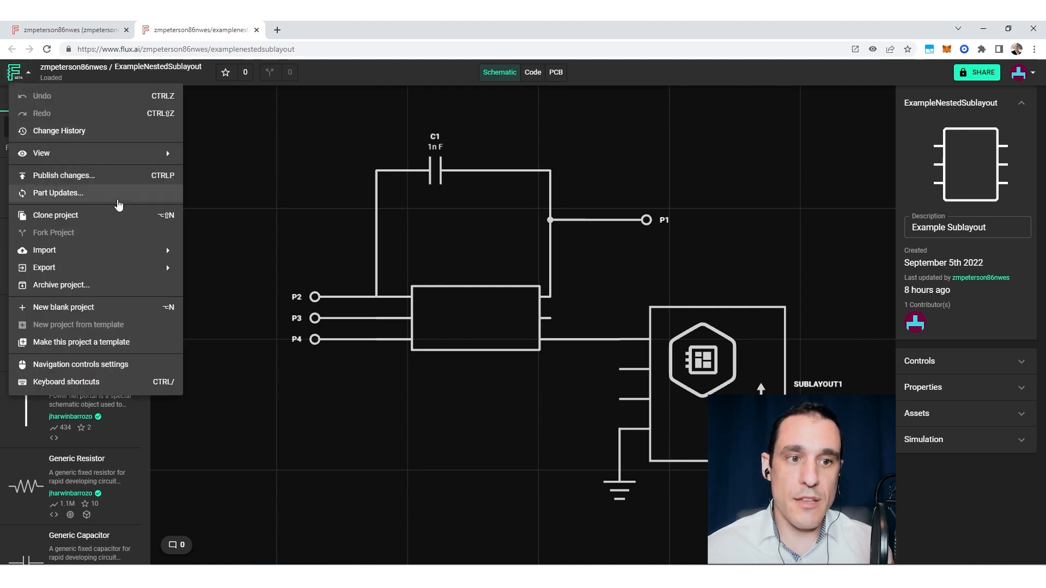
pyautogui.click(58, 193)
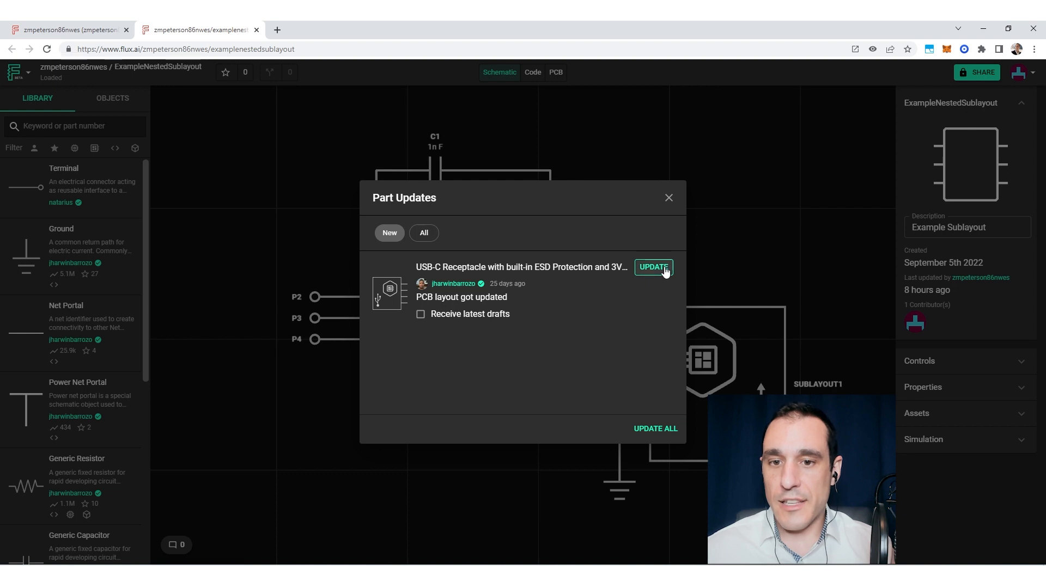
pyautogui.click(653, 267)
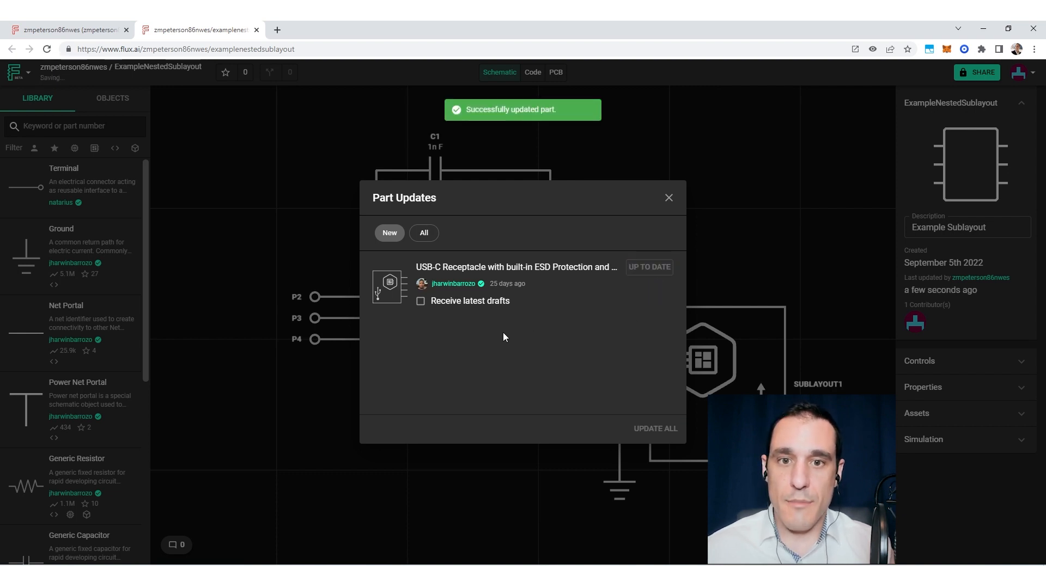
pyautogui.click(667, 197)
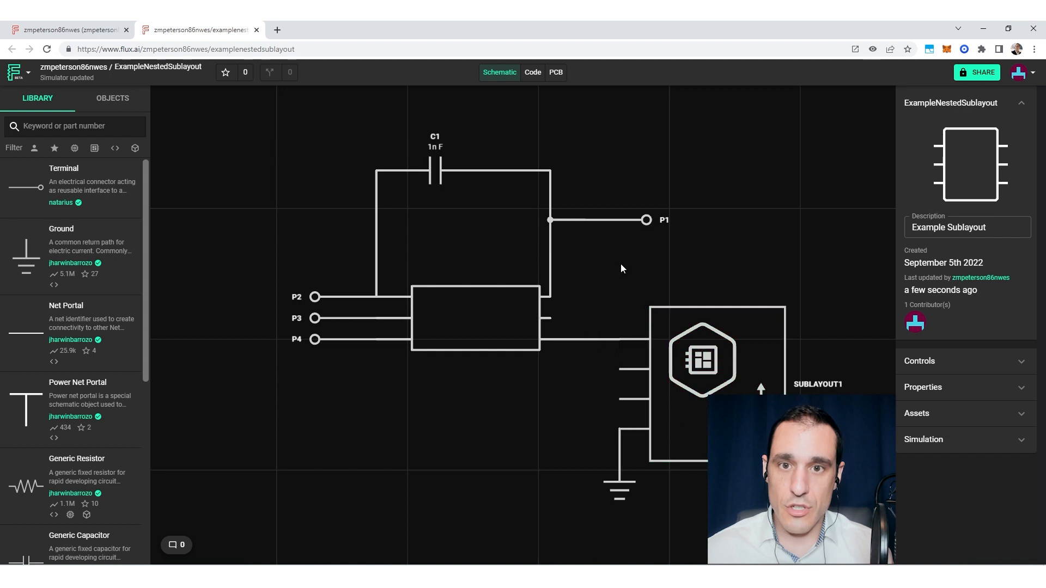
# - Switch to the PCB layout view of the project
pyautogui.click(555, 72)
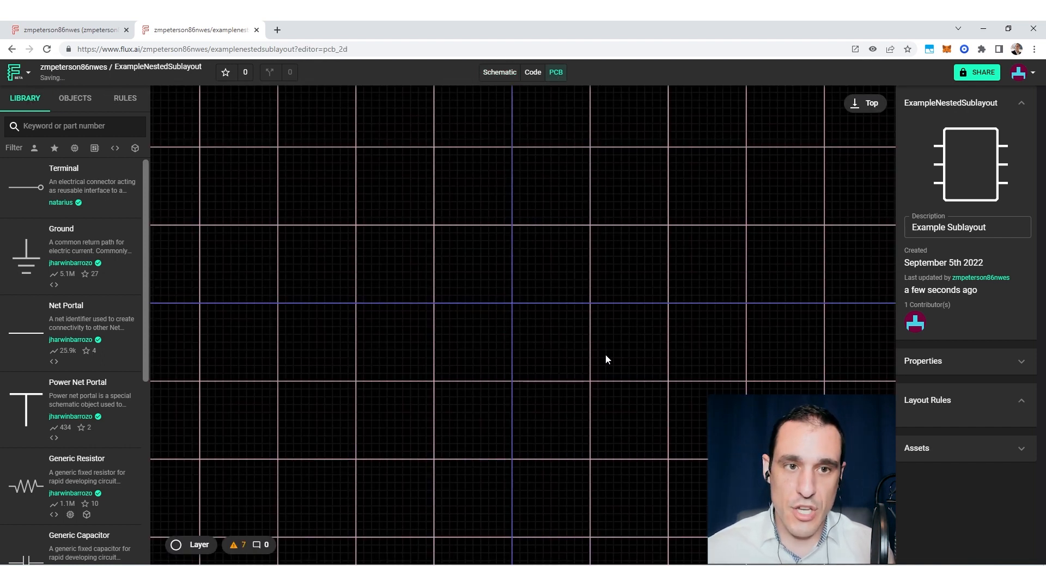
pyautogui.moveTo(700, 313)
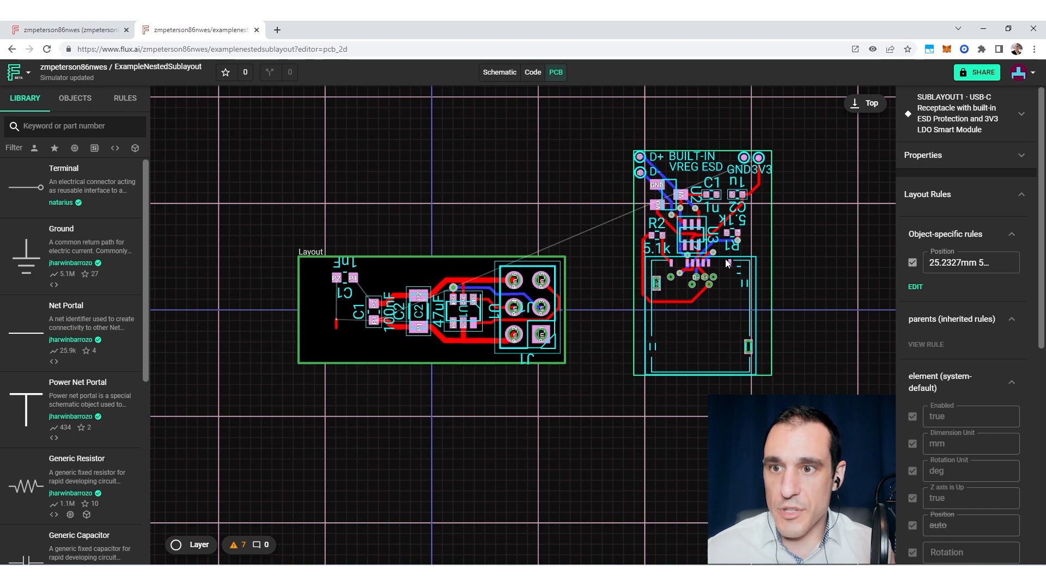
pyautogui.moveTo(728, 320)
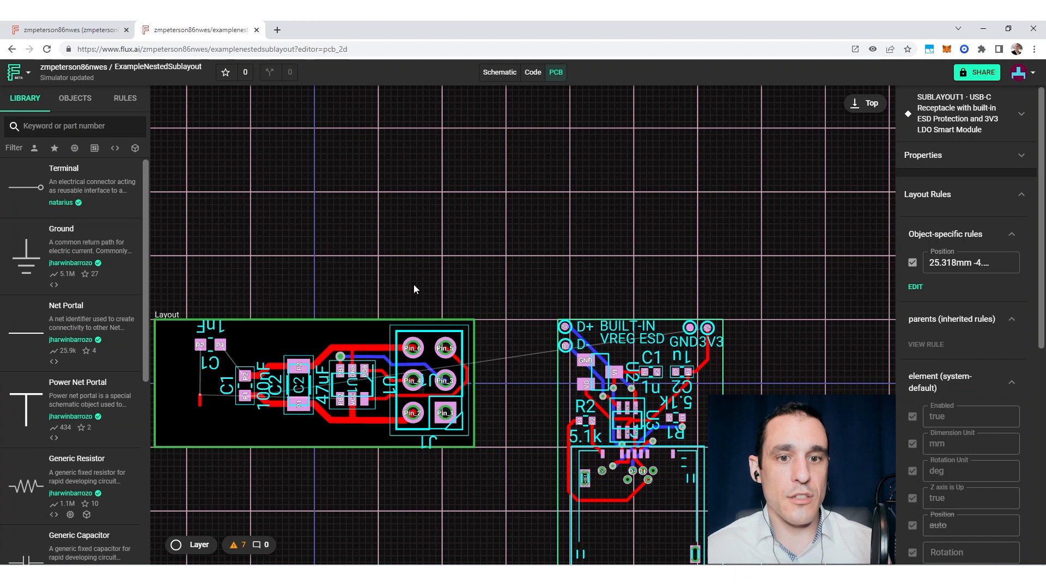
# - Return to the schematic view of ExampleNestedSublayout
pyautogui.click(497, 72)
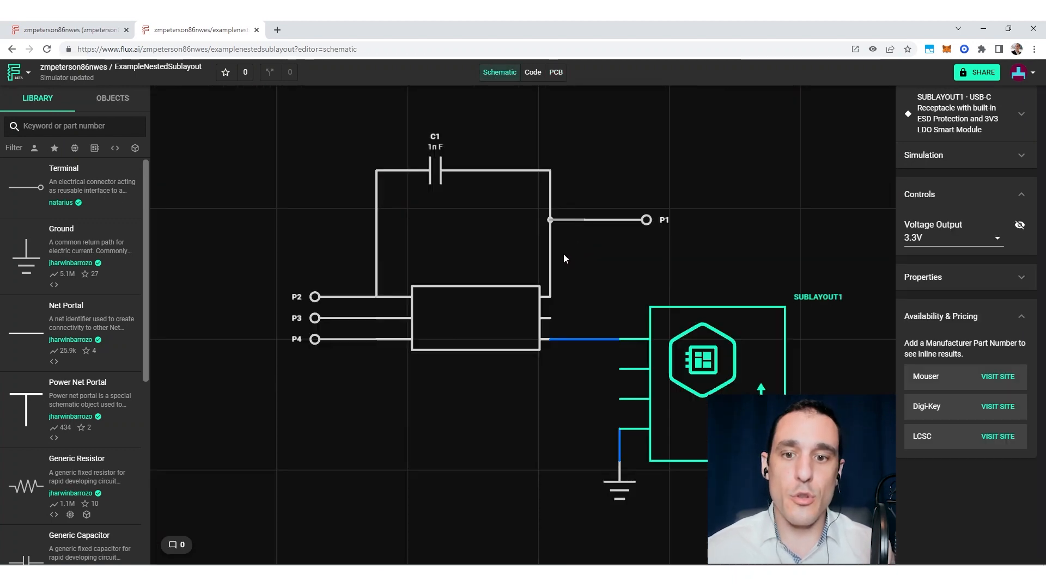
pyautogui.moveTo(513, 460)
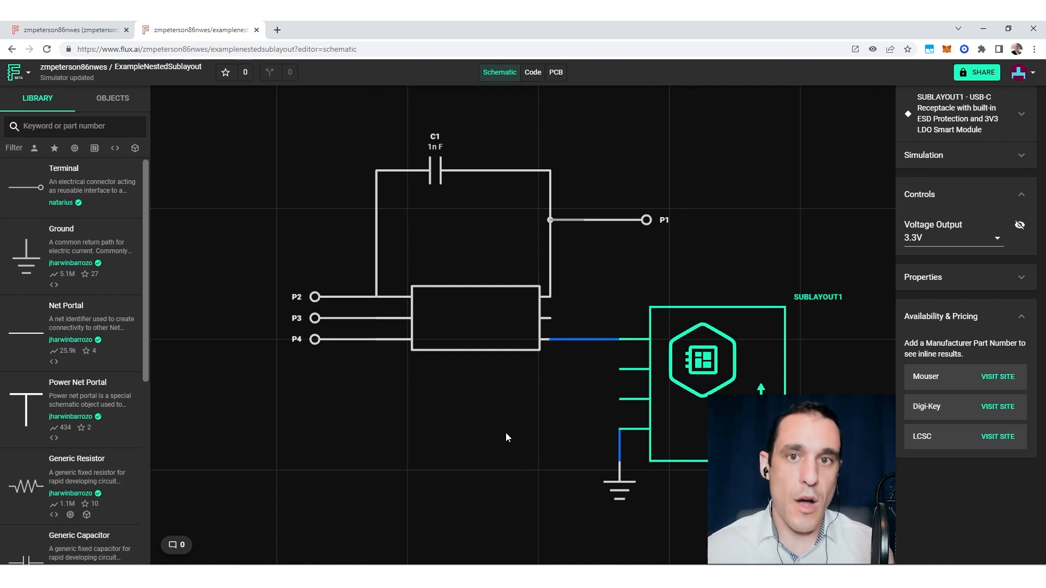
pyautogui.moveTo(496, 446)
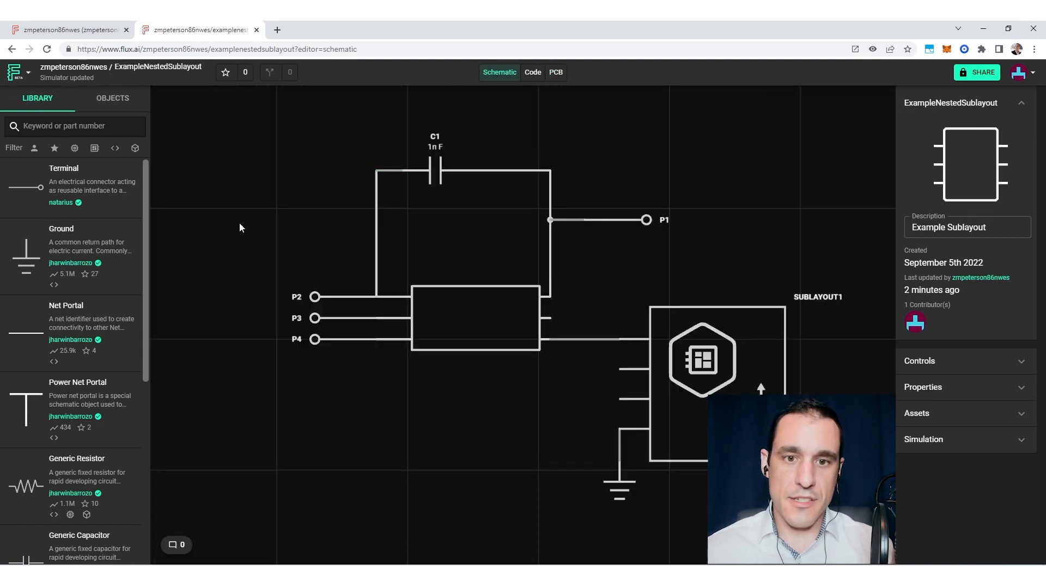
# - Browse Change History and preview the version from before the part versions were synced
pyautogui.click(13, 72)
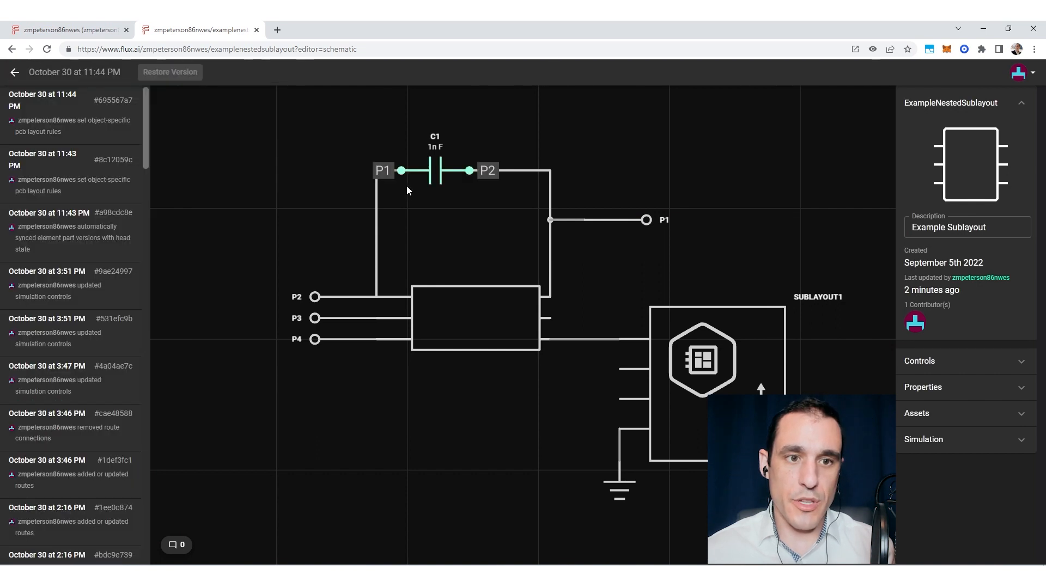
pyautogui.click(192, 239)
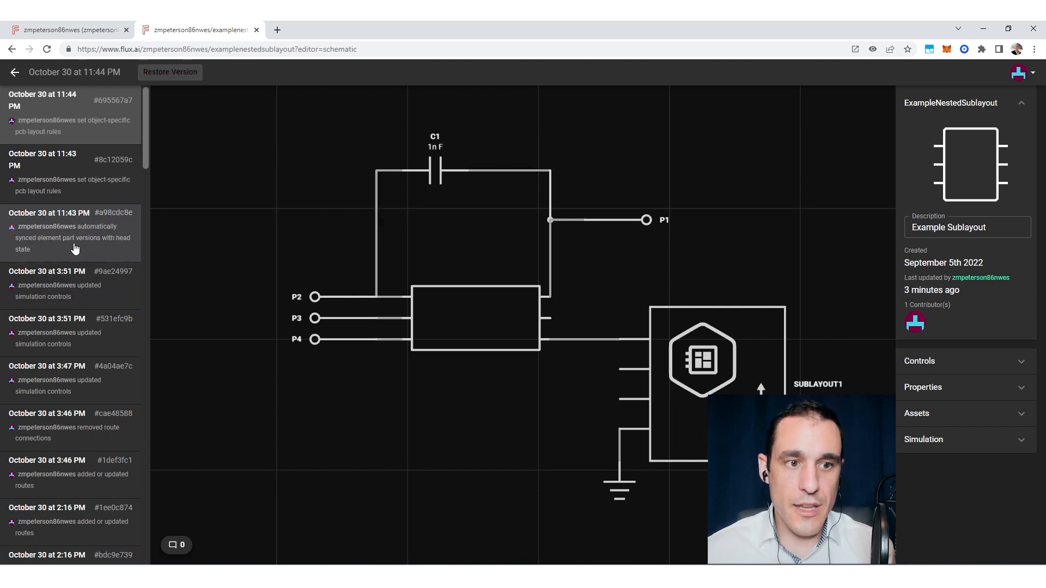
pyautogui.click(49, 230)
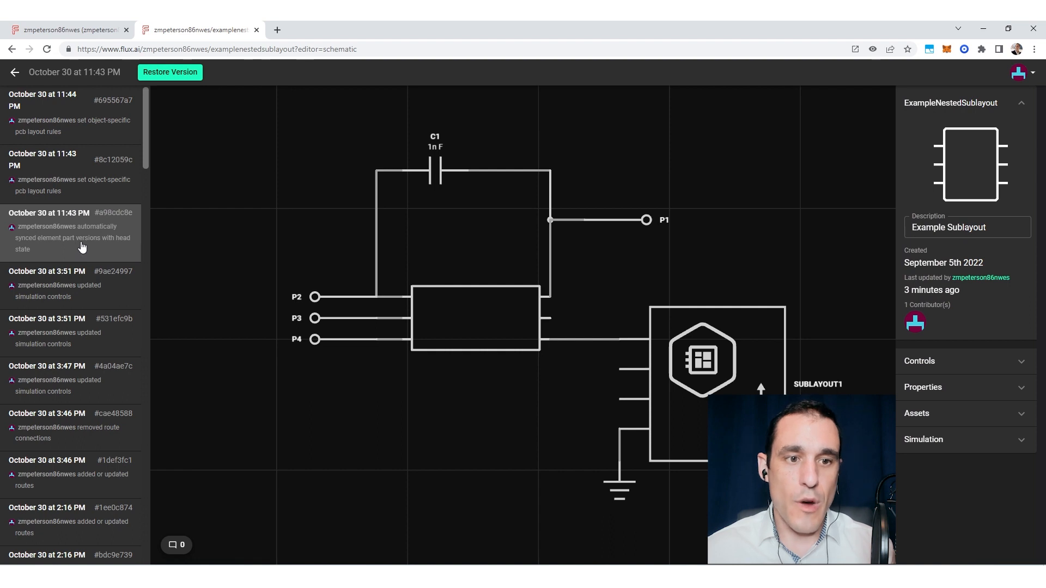
pyautogui.moveTo(221, 223)
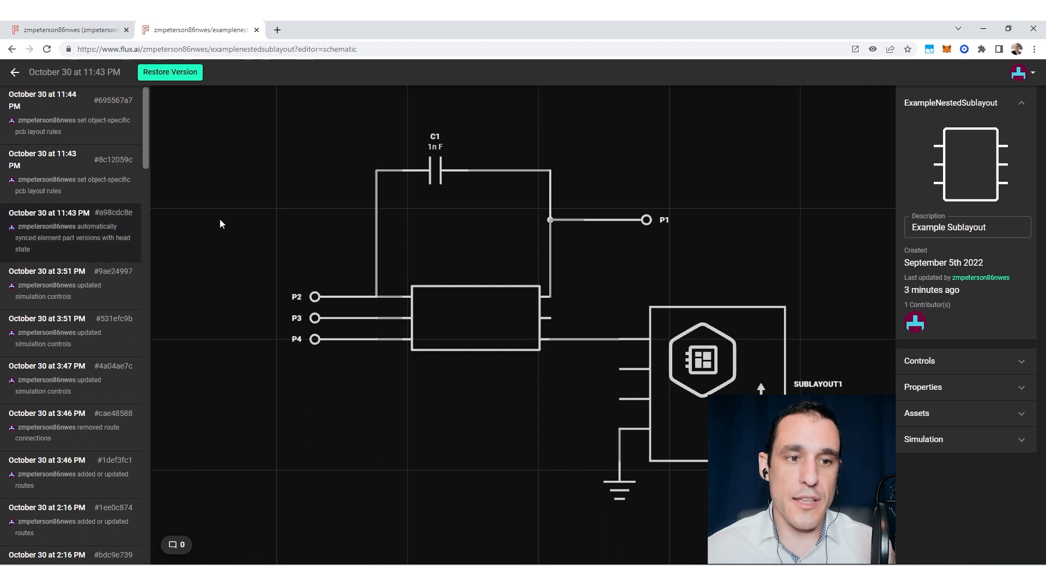
pyautogui.moveTo(231, 227)
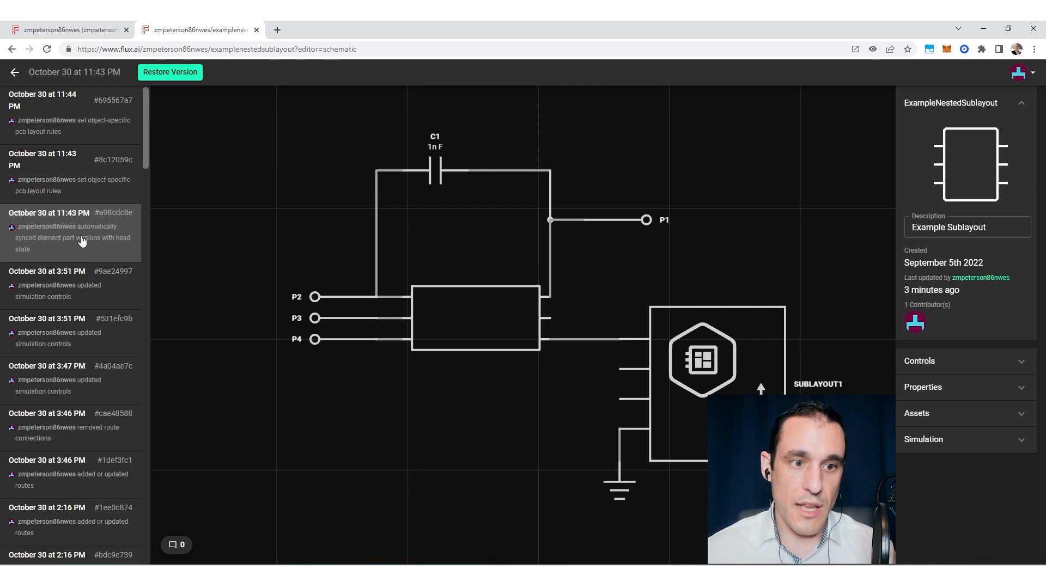
pyautogui.click(47, 271)
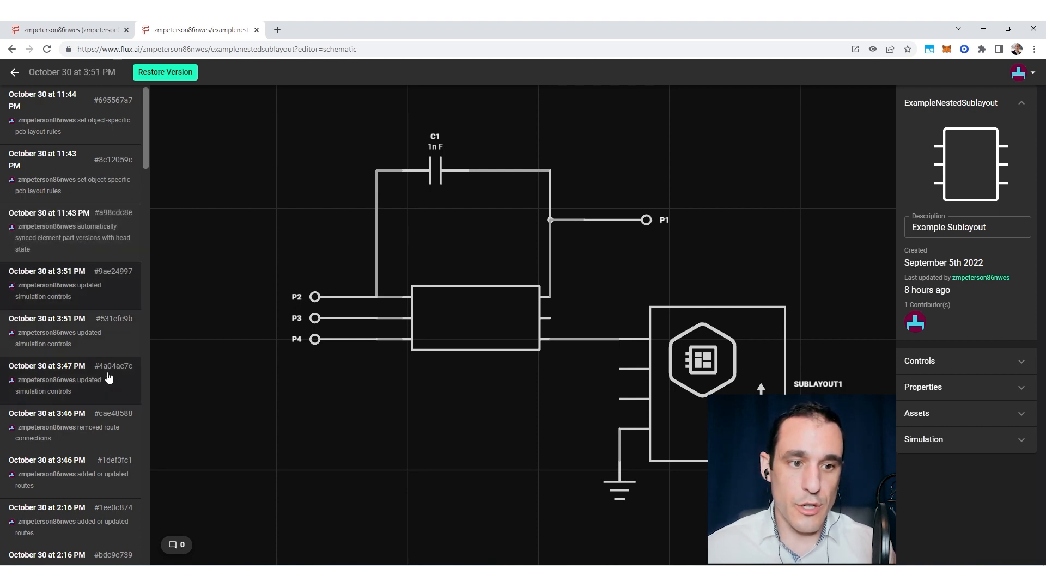
pyautogui.scroll(-3)
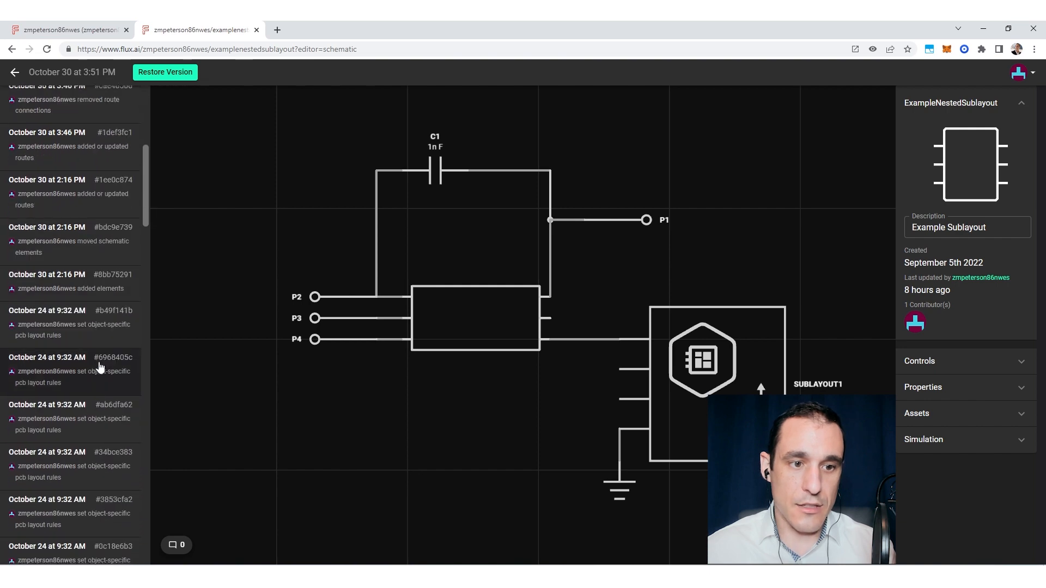
pyautogui.scroll(-3)
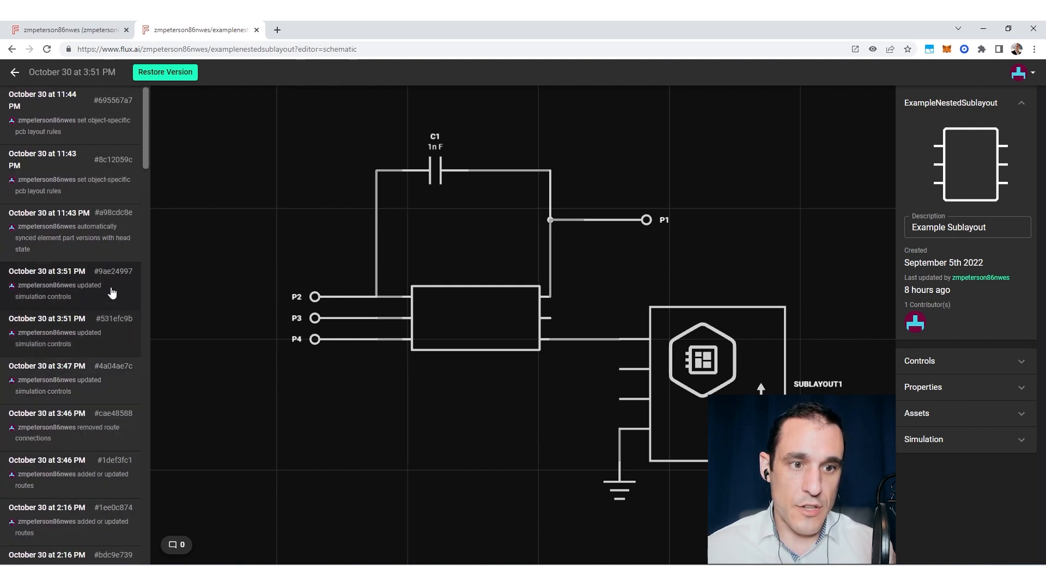
pyautogui.moveTo(165, 71)
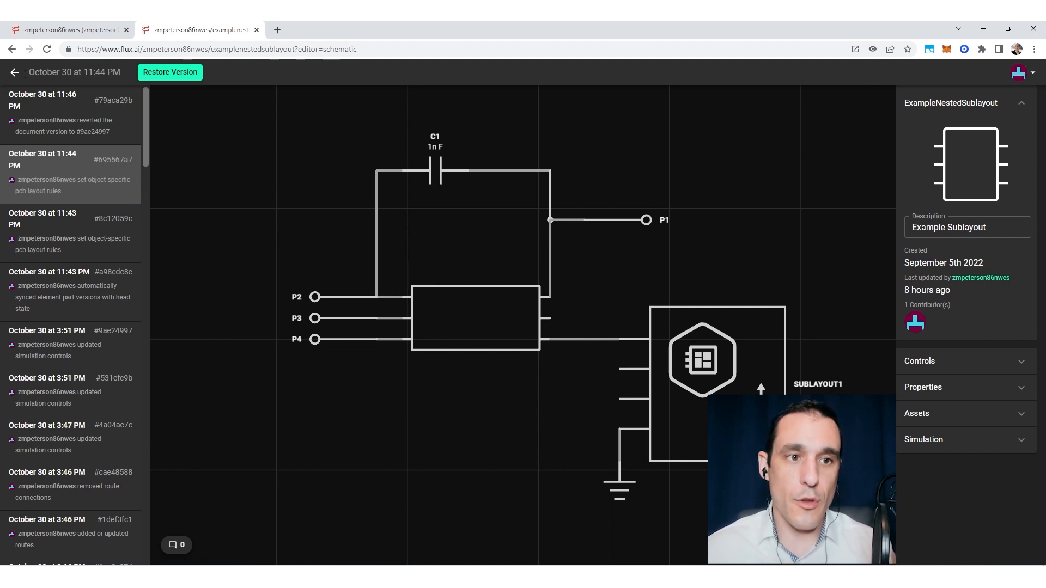
# - Leave the change history and reopen the project actions list
pyautogui.click(14, 72)
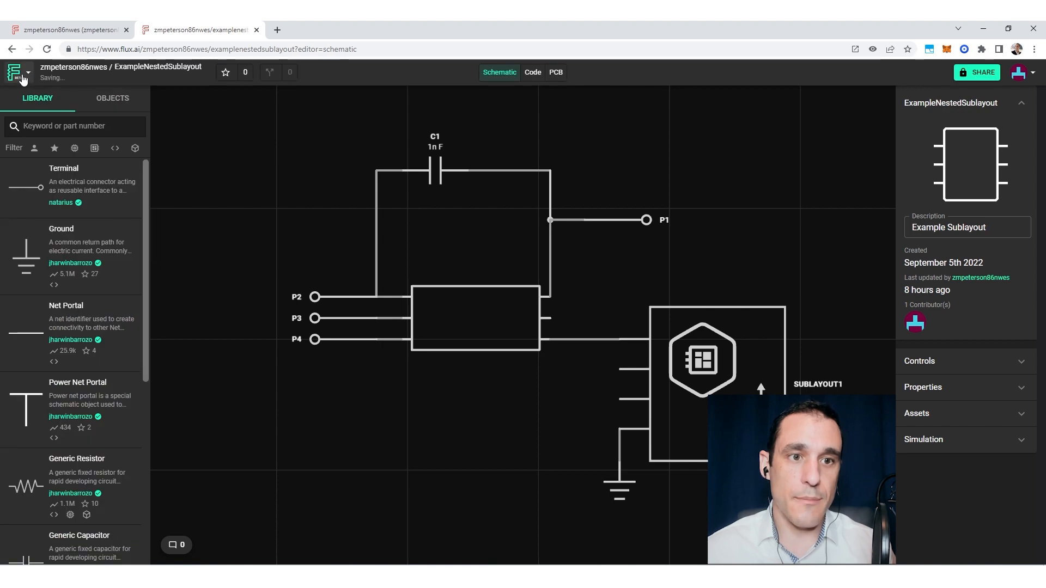
pyautogui.click(14, 72)
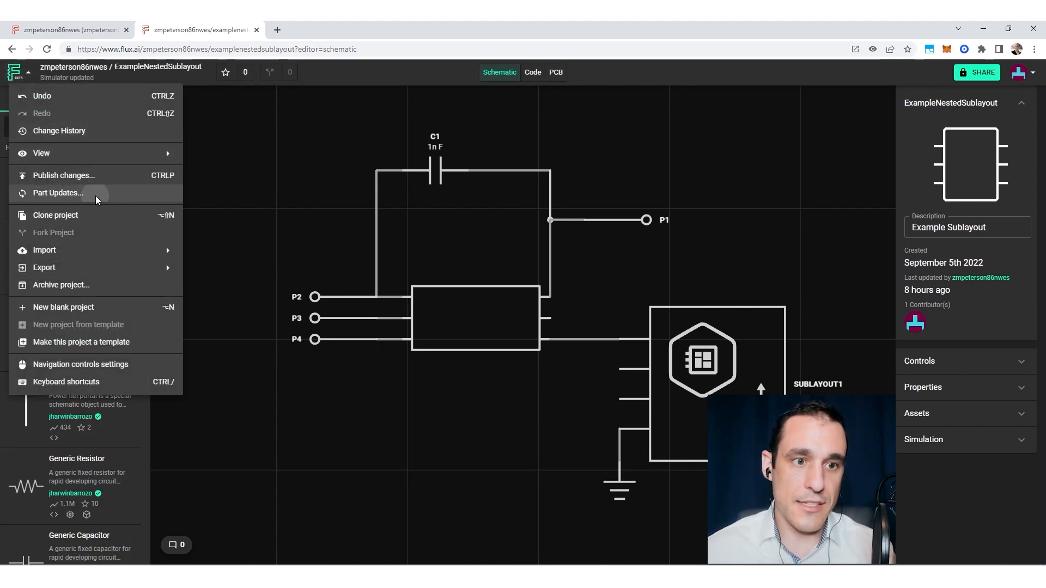
# - Check the part updates list showing the USB-C Receptacle update pending again, then close it
pyautogui.click(58, 193)
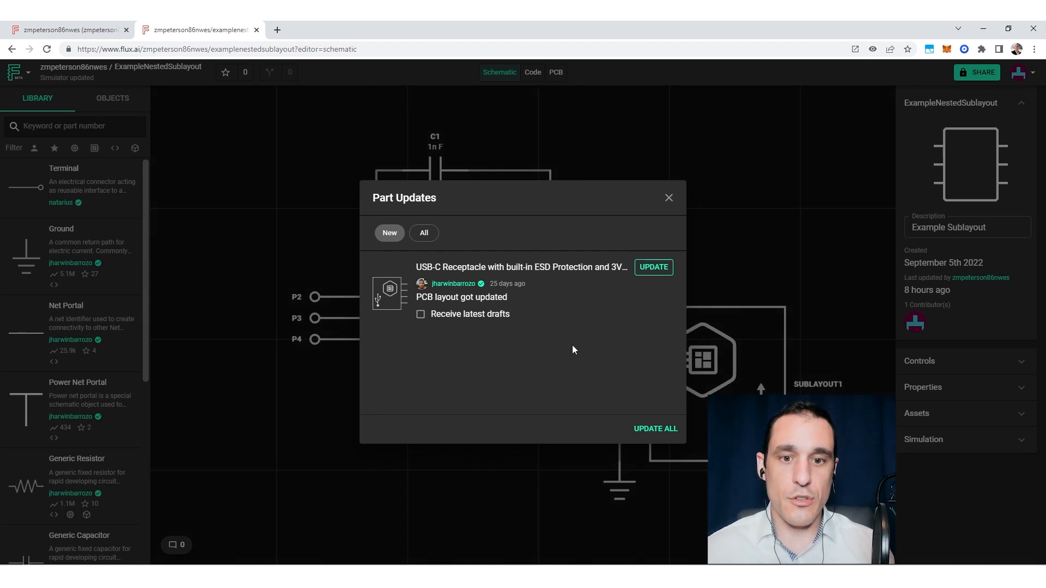
pyautogui.moveTo(590, 232)
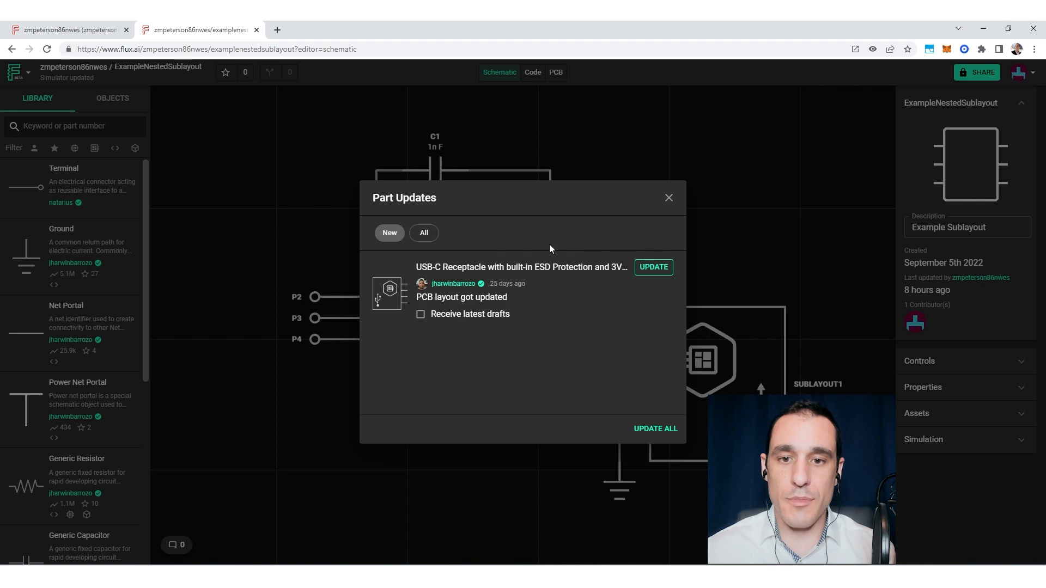
pyautogui.moveTo(562, 405)
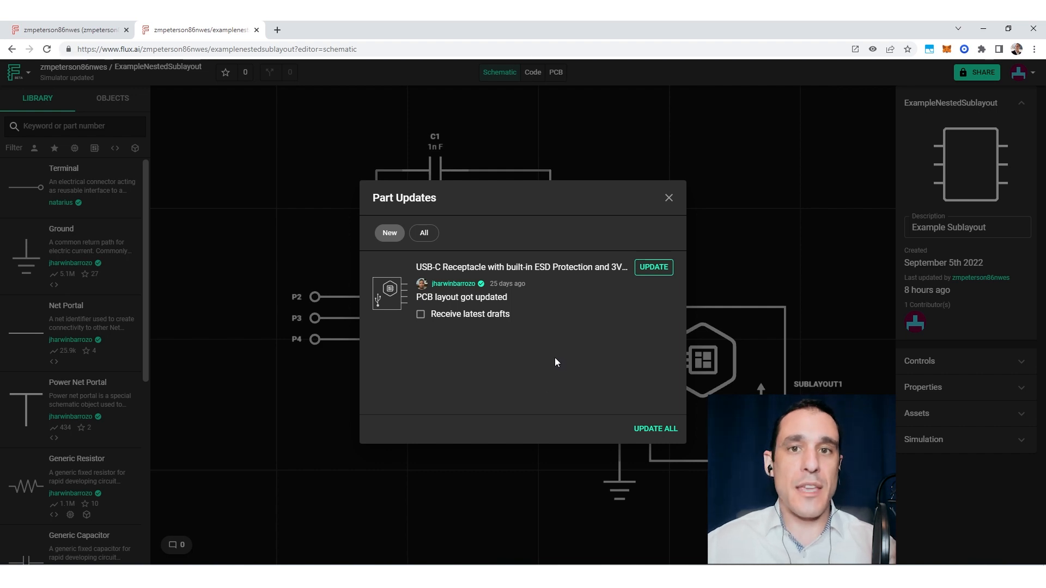
pyautogui.moveTo(542, 350)
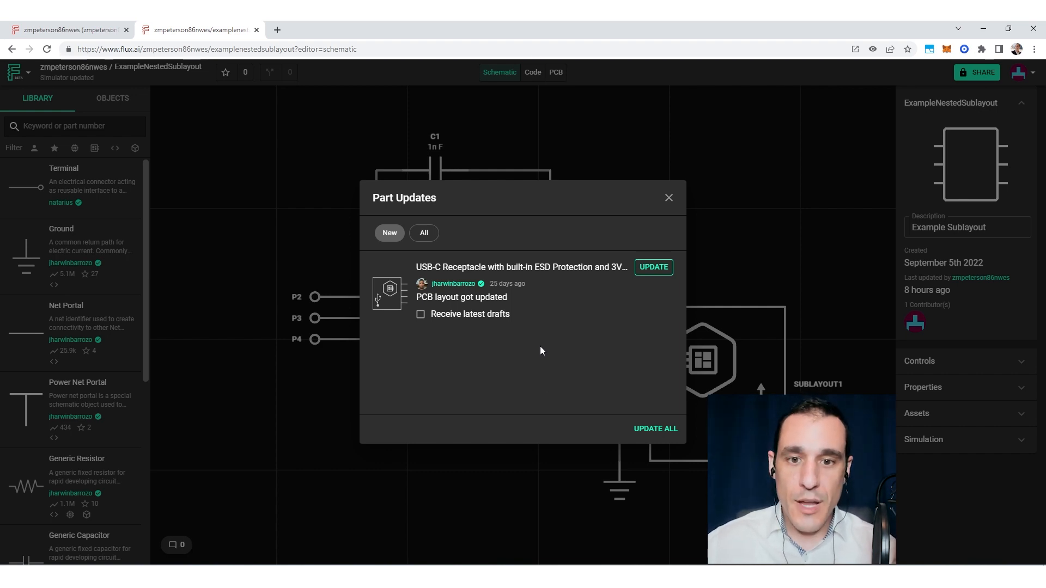
pyautogui.moveTo(457, 355)
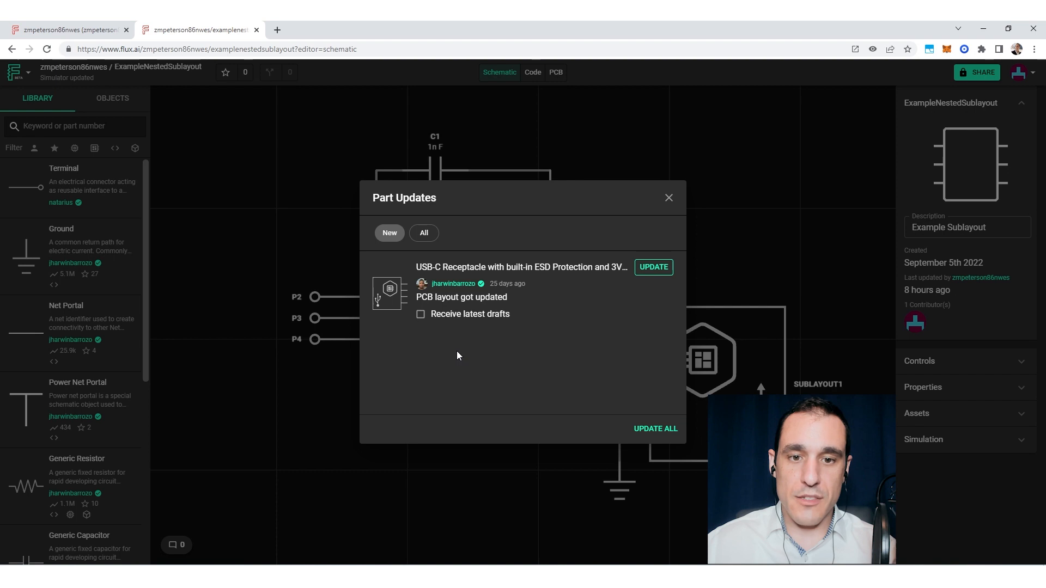
pyautogui.moveTo(489, 351)
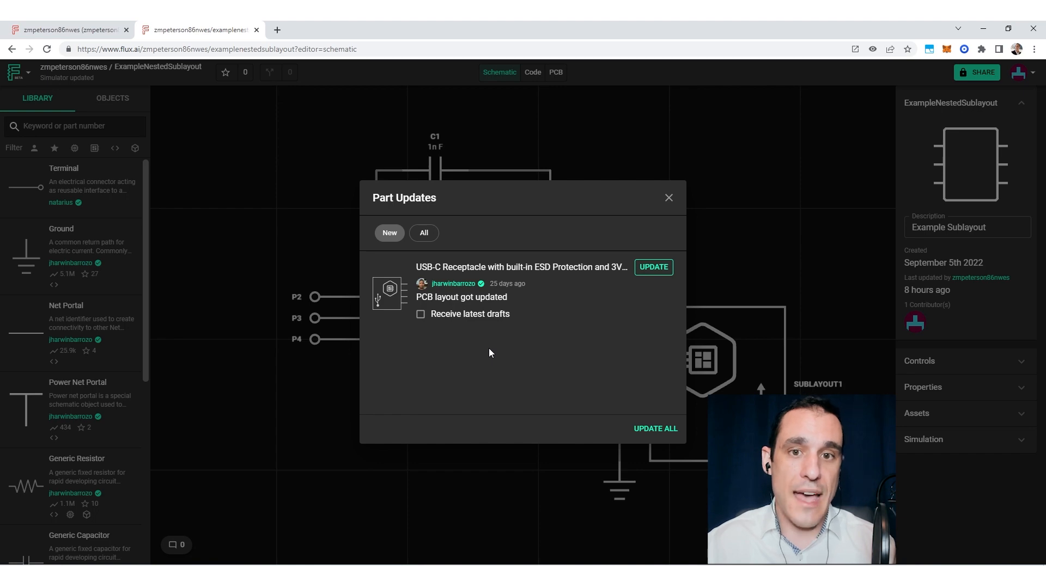
pyautogui.click(667, 197)
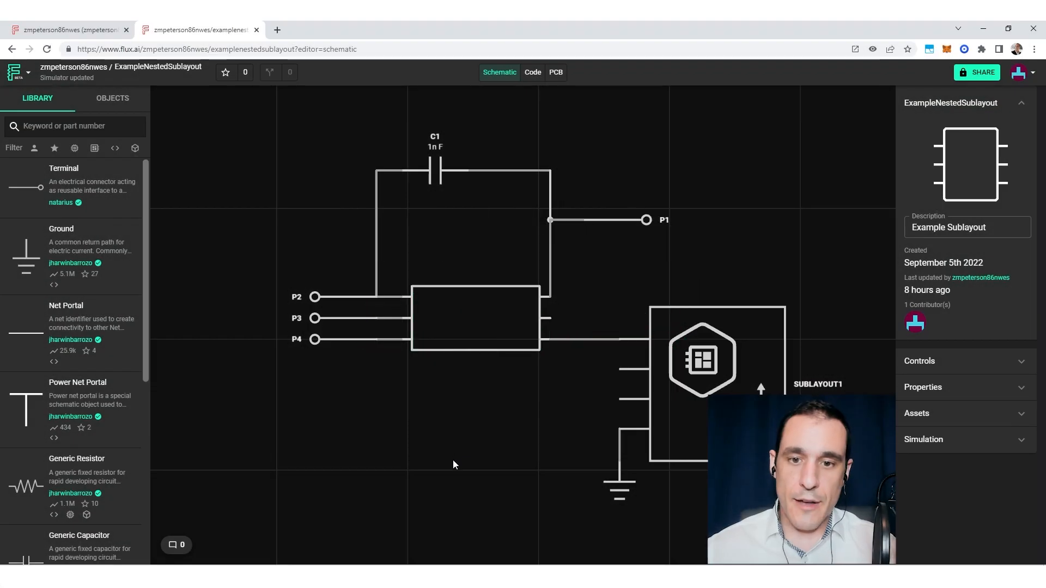
pyautogui.moveTo(459, 461)
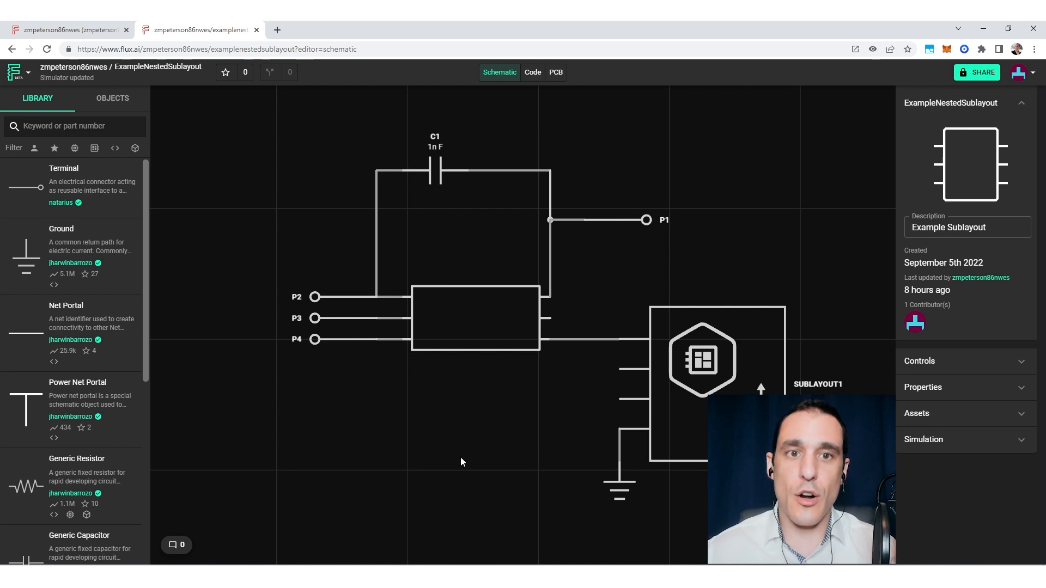
pyautogui.moveTo(452, 464)
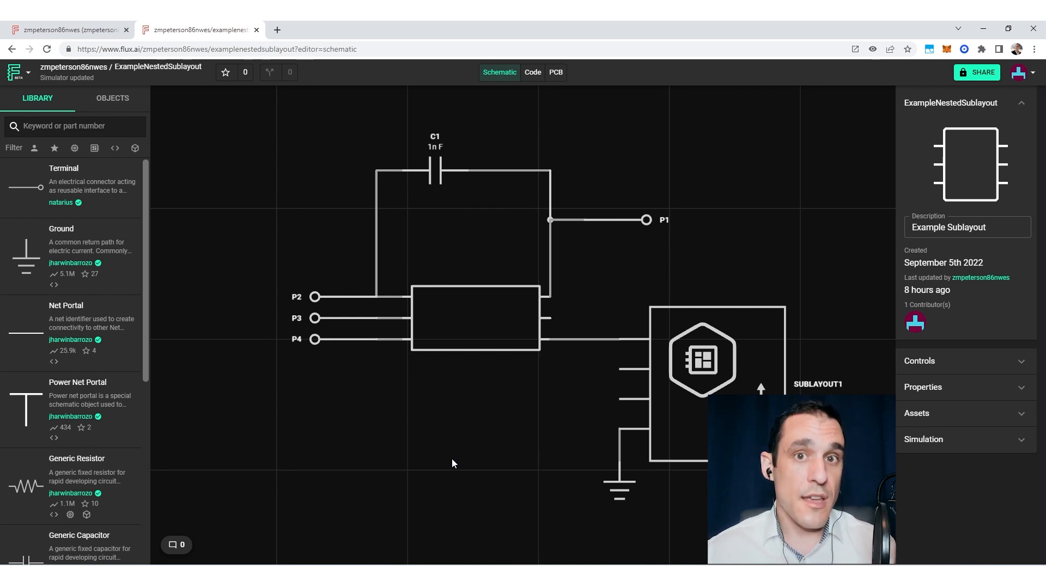
pyautogui.moveTo(435, 460)
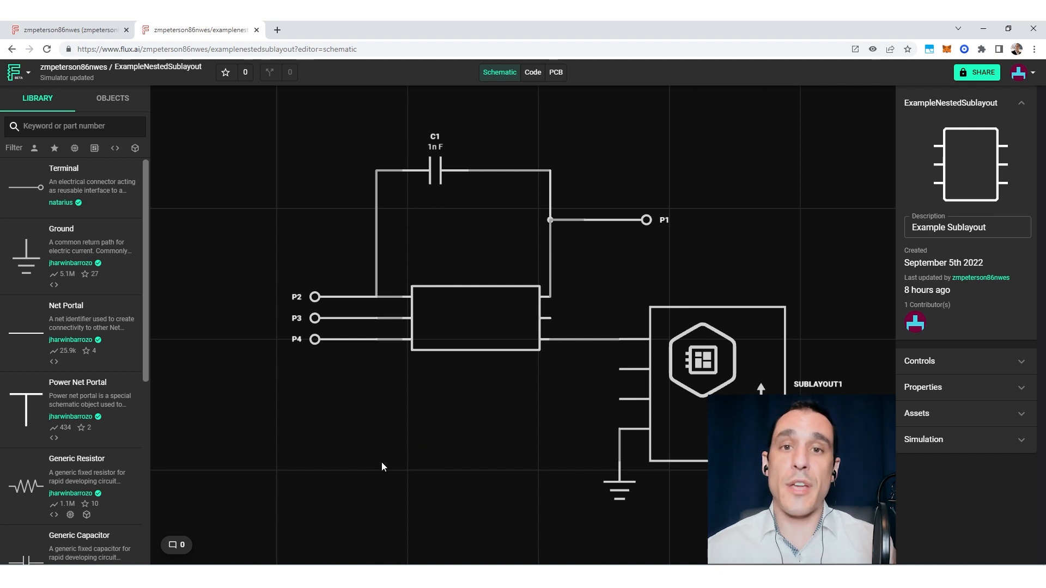
pyautogui.moveTo(342, 458)
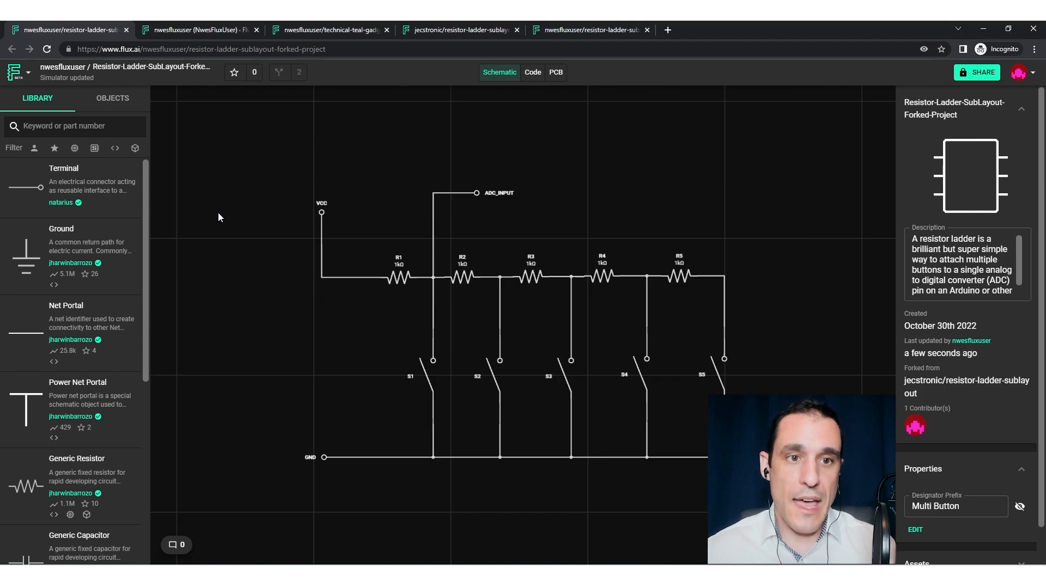
pyautogui.moveTo(260, 170)
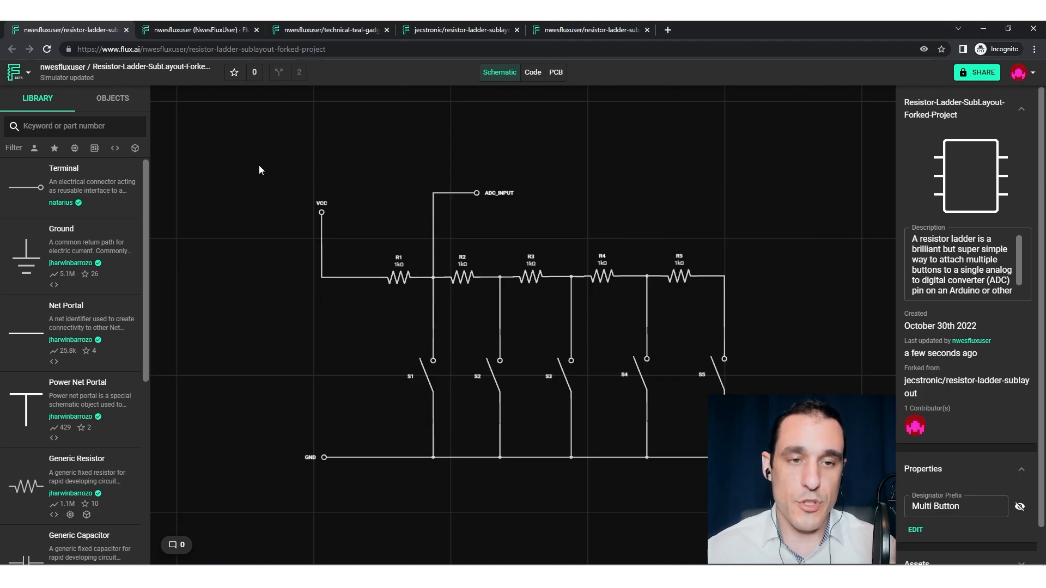
pyautogui.moveTo(325, 145)
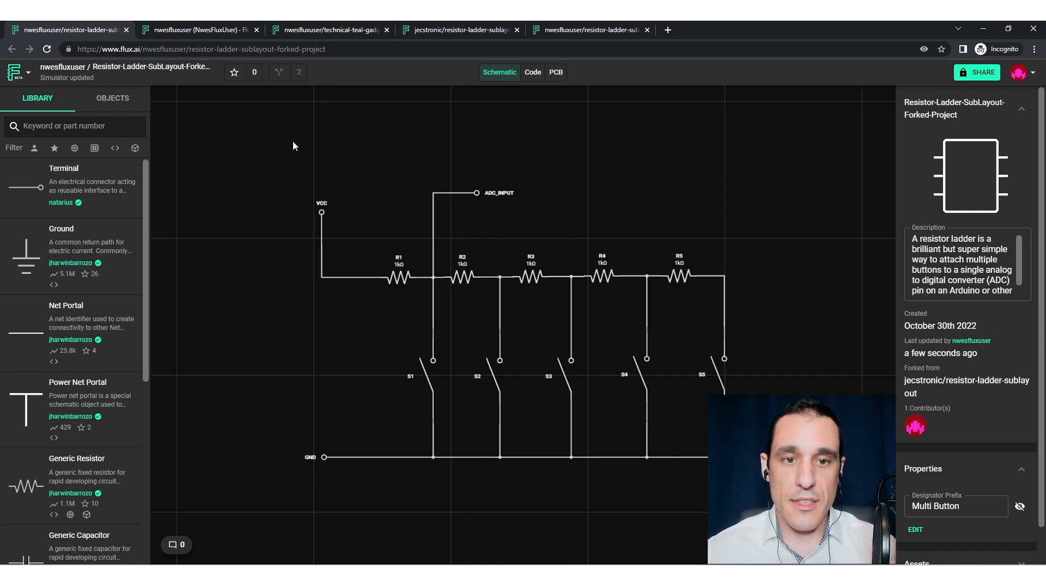
pyautogui.moveTo(283, 154)
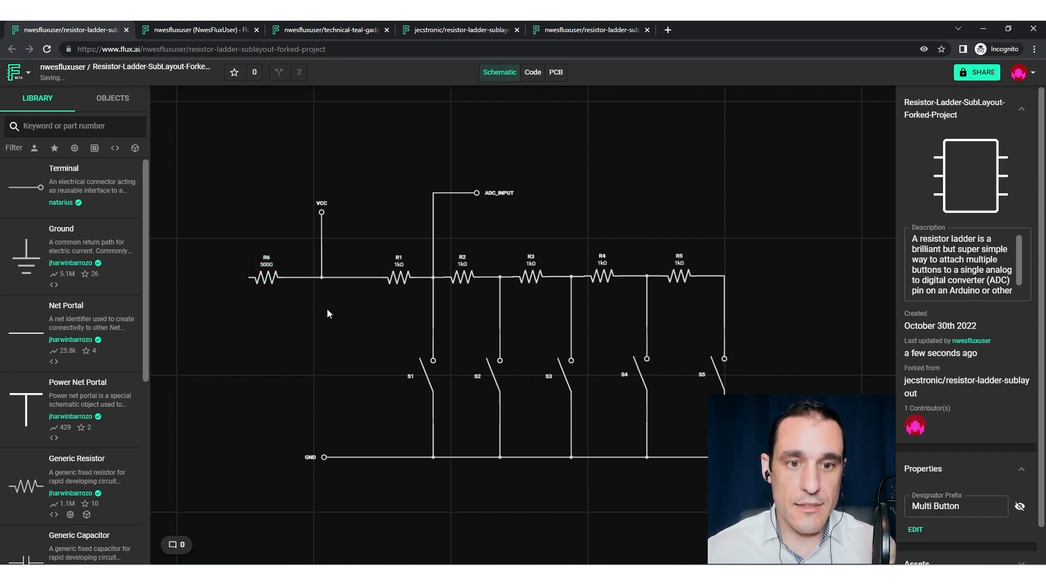
pyautogui.moveTo(148, 318)
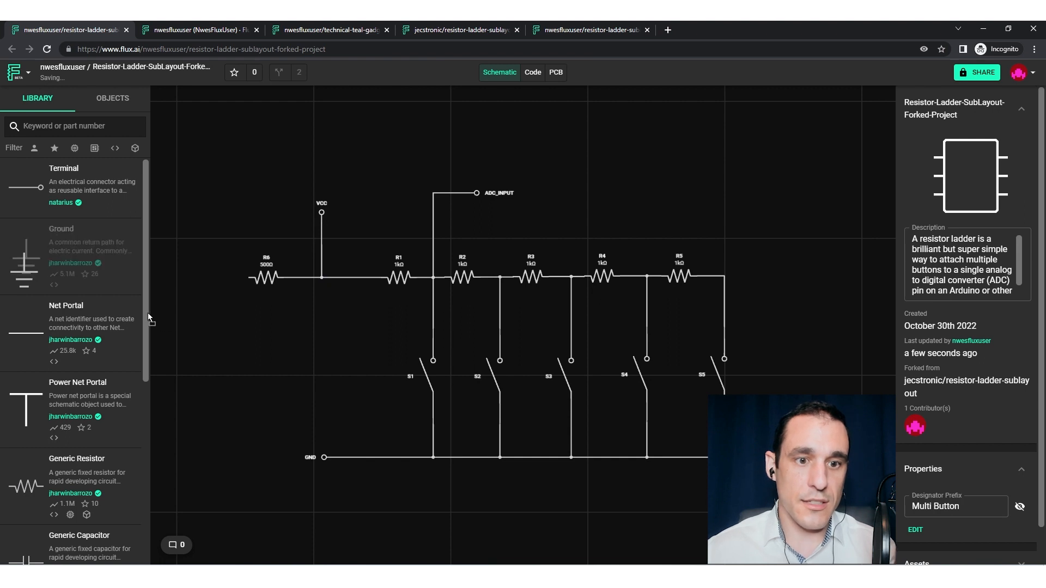
# - Place a Ground symbol from the Library below R6 and clear the selection
pyautogui.moveTo(23, 260); pyautogui.dragTo(238, 333)
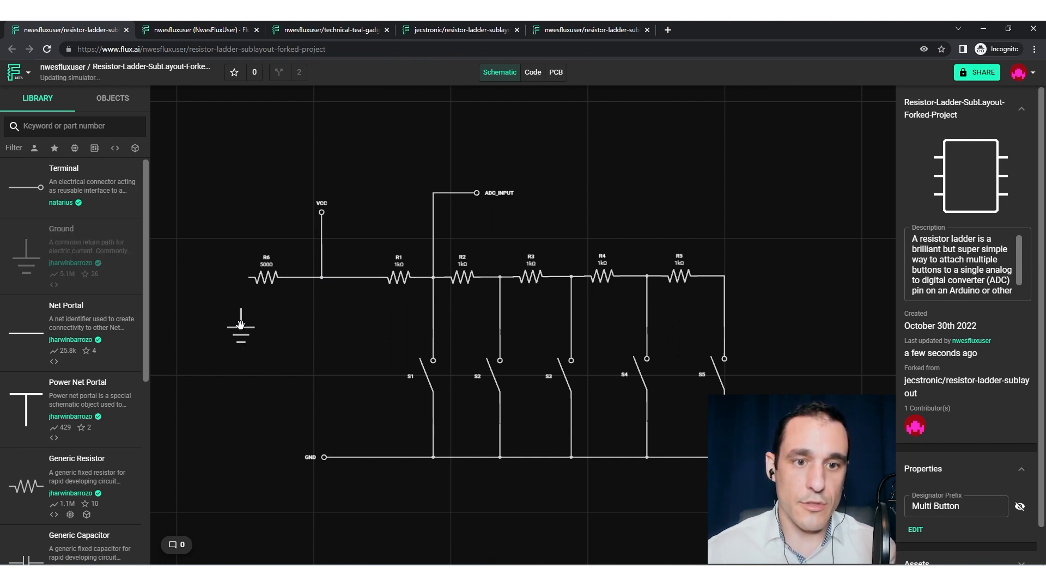
pyautogui.click(240, 326)
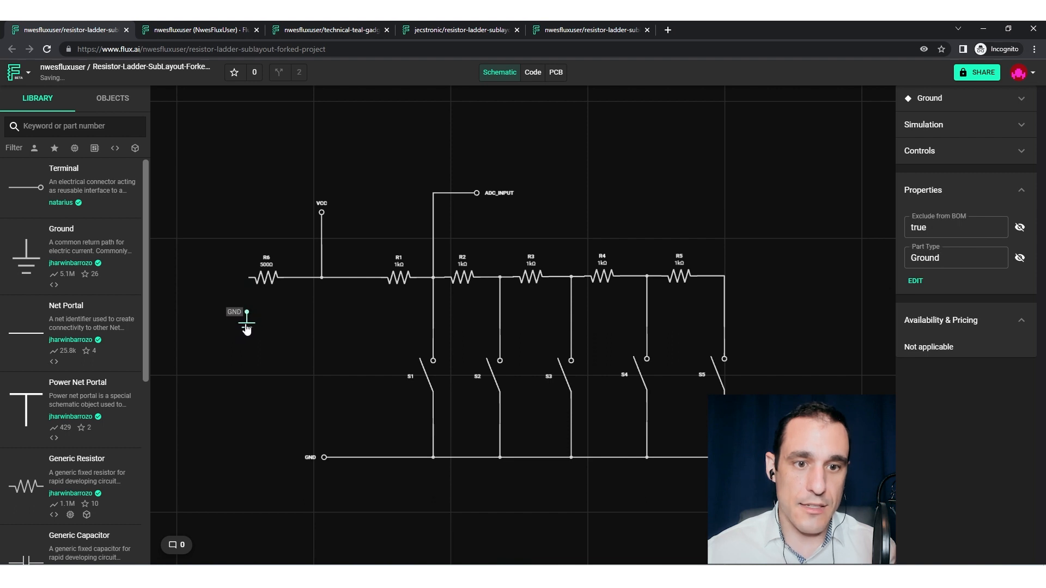
pyautogui.click(267, 278)
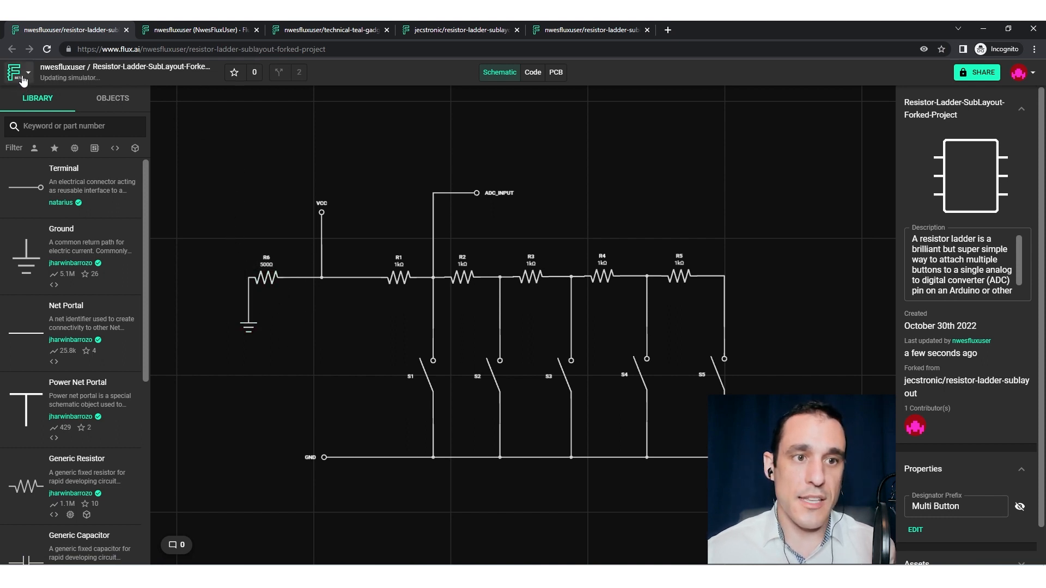
pyautogui.click(15, 72)
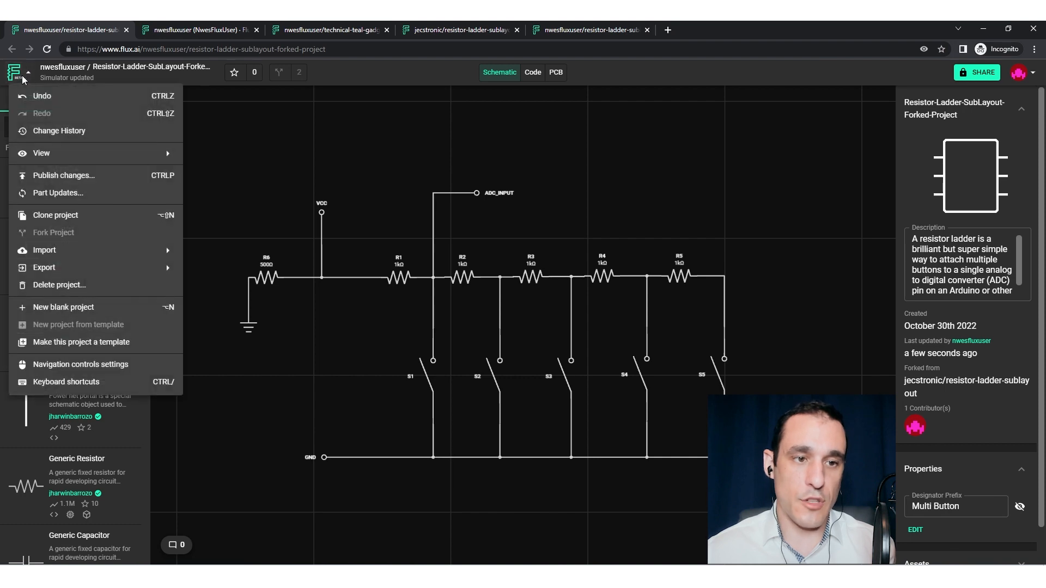
pyautogui.click(14, 72)
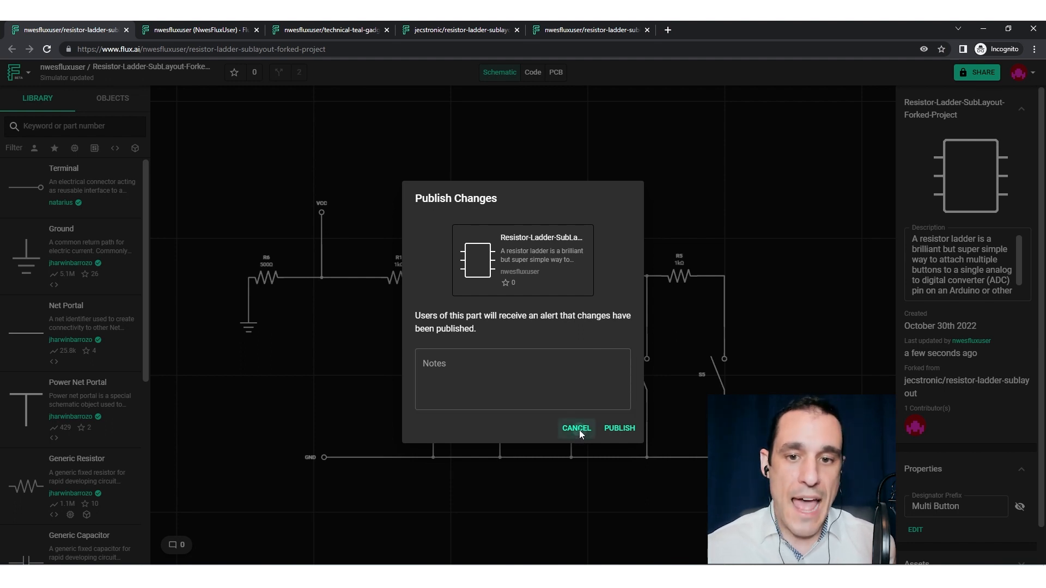
pyautogui.click(575, 427)
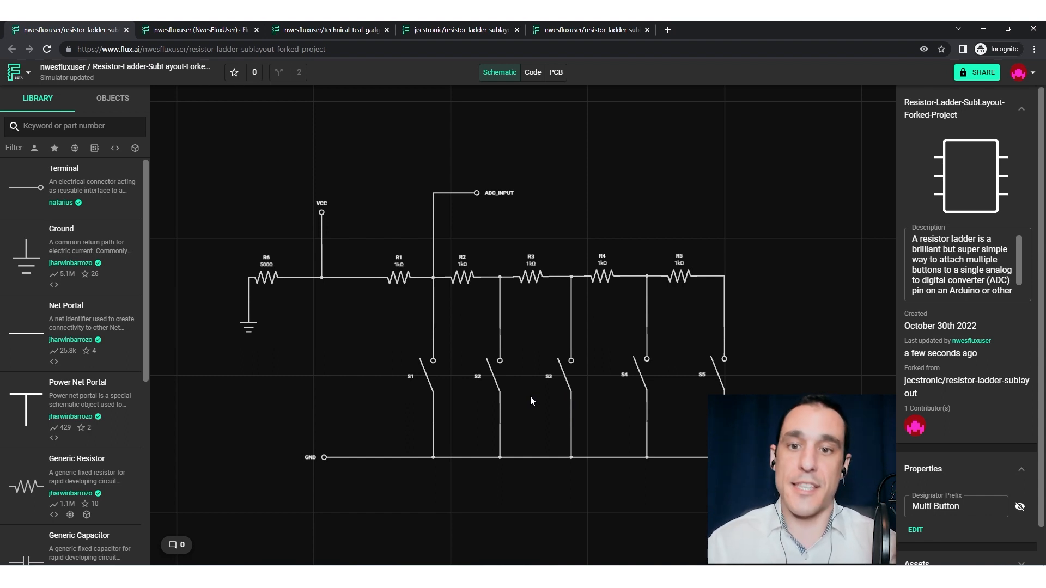
pyautogui.moveTo(804, 352)
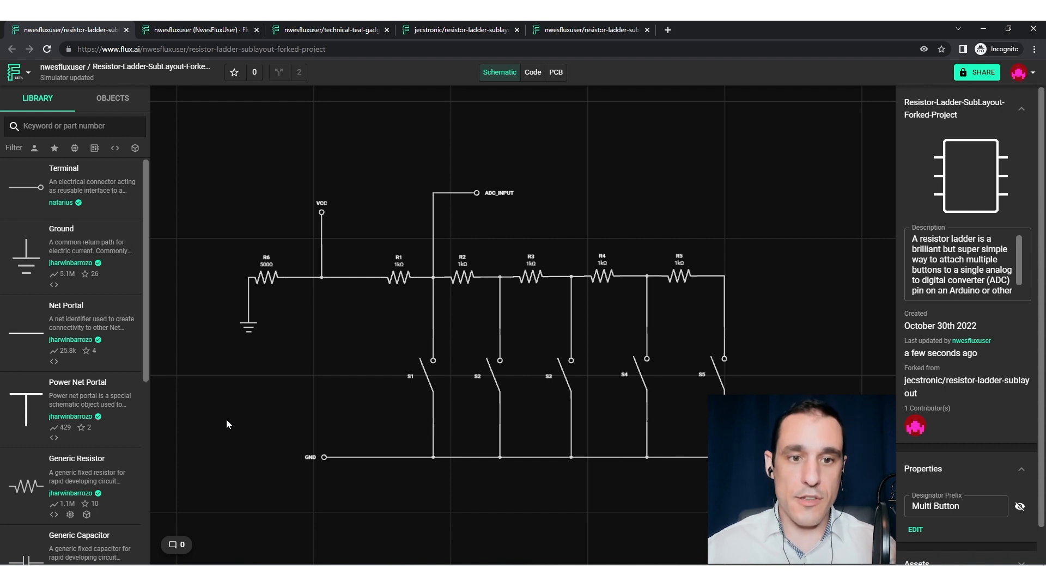
pyautogui.click(18, 72)
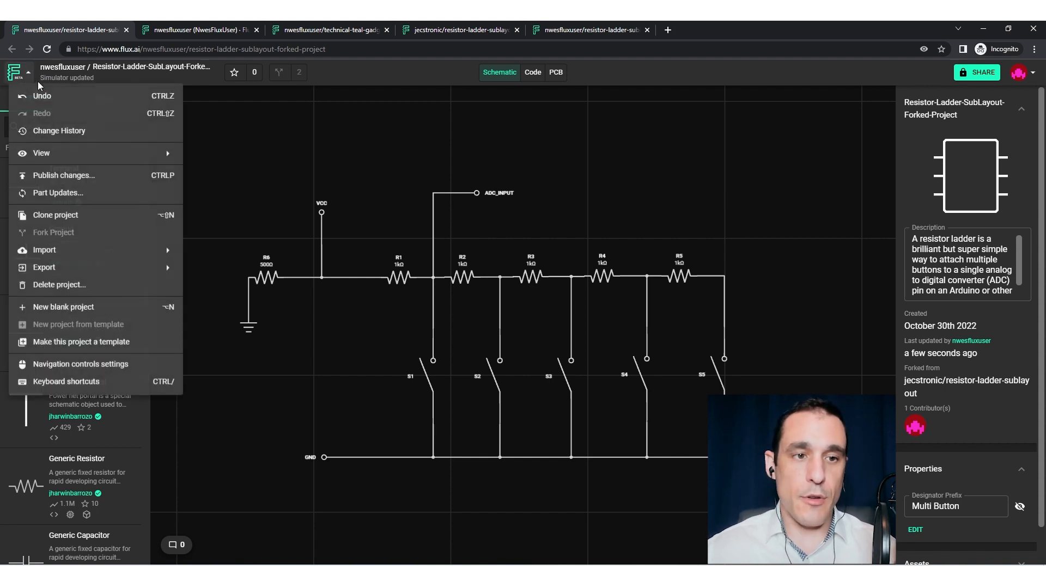
pyautogui.click(59, 130)
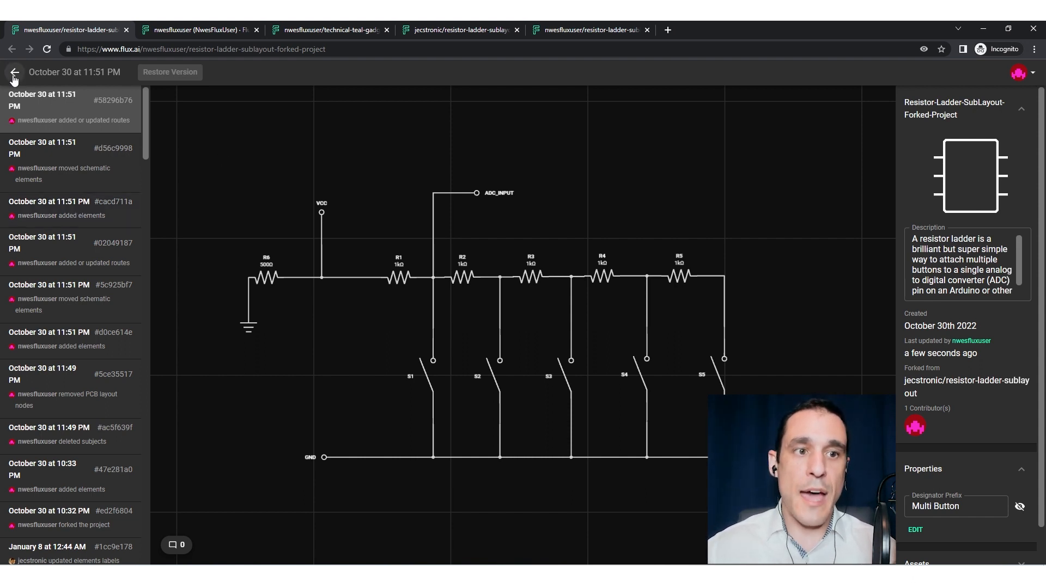
pyautogui.click(13, 72)
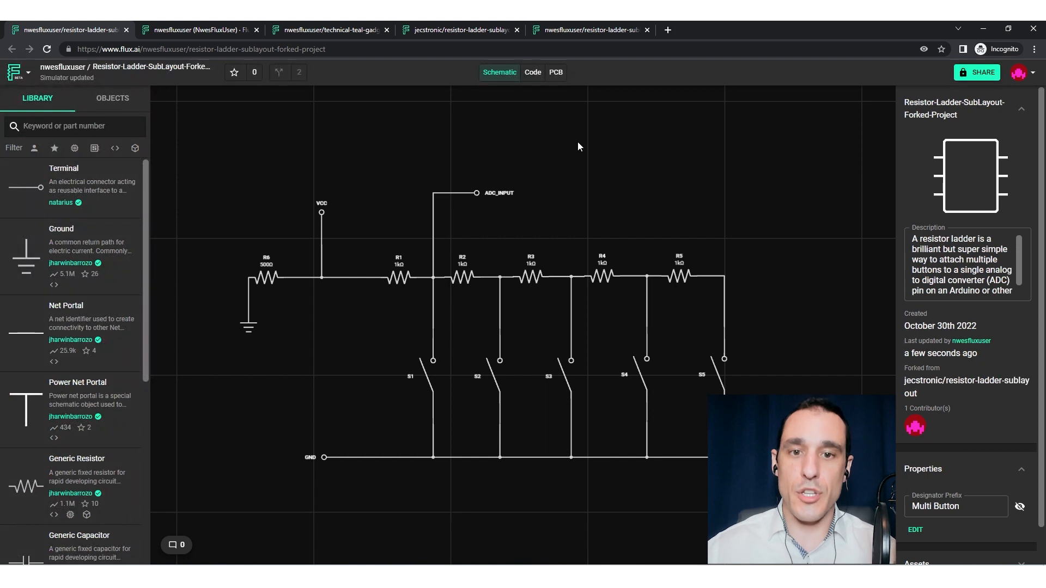
pyautogui.moveTo(206, 192)
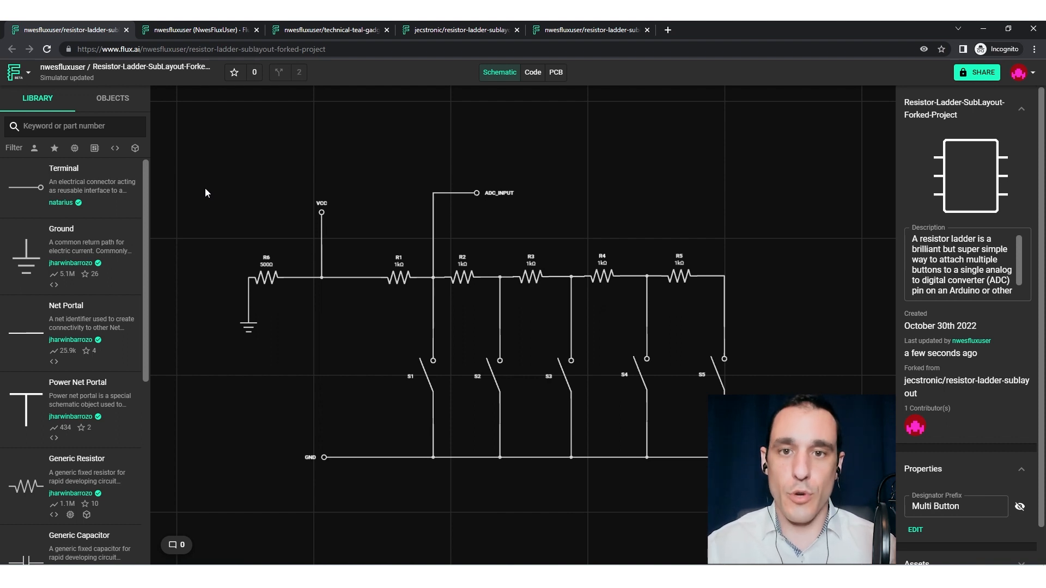
pyautogui.moveTo(295, 201)
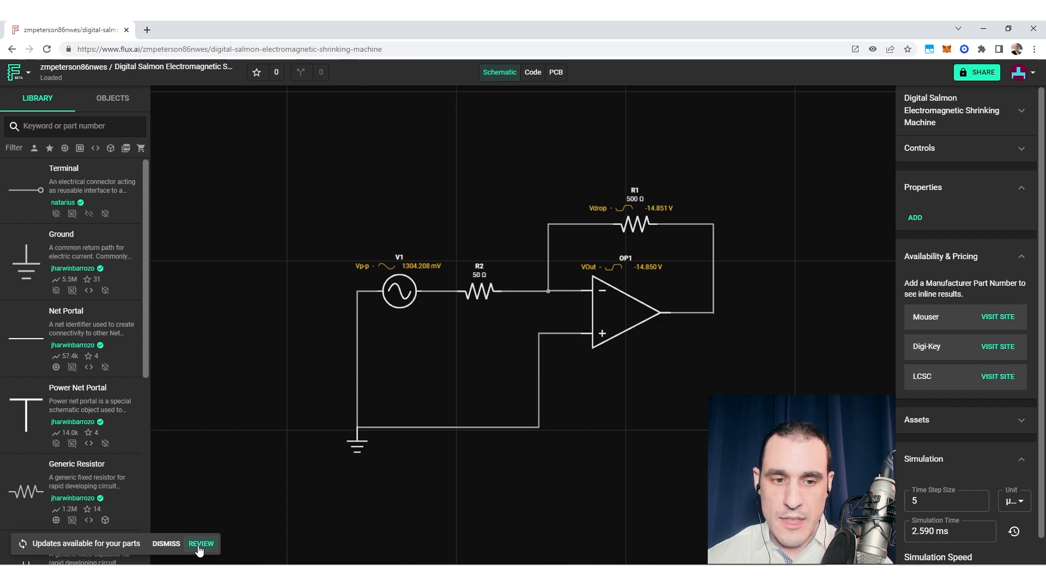
# - Tick Receive latest drafts for Generic Resistor and Op Amp Sim Model and apply their updates
pyautogui.click(201, 544)
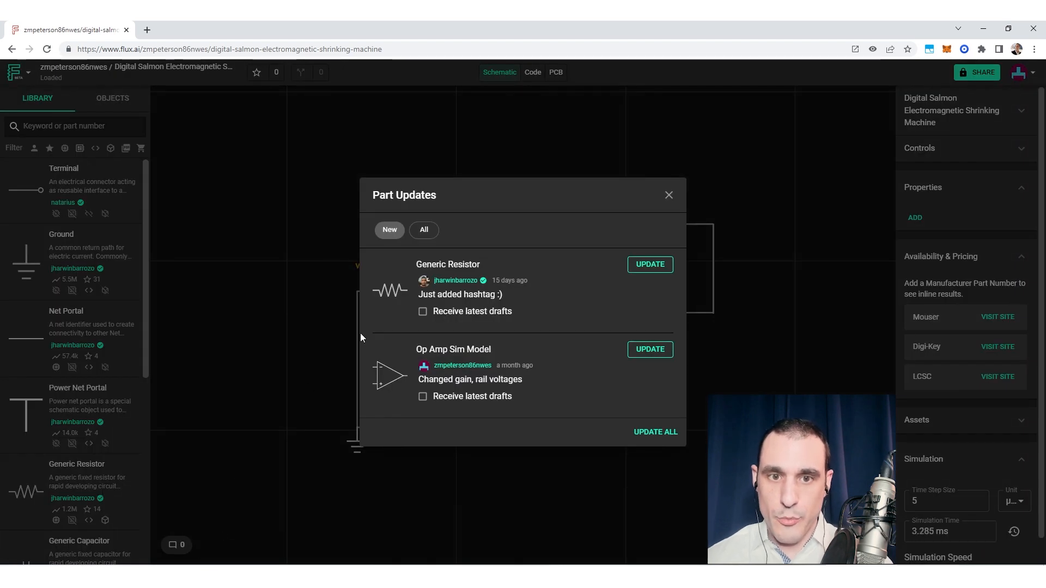
pyautogui.moveTo(580, 318)
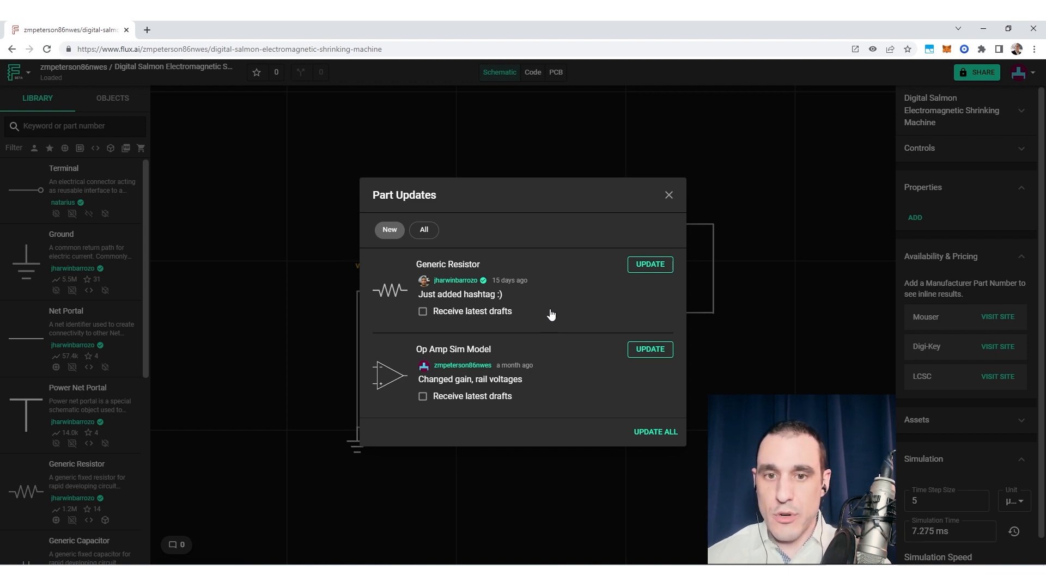
pyautogui.moveTo(423, 312)
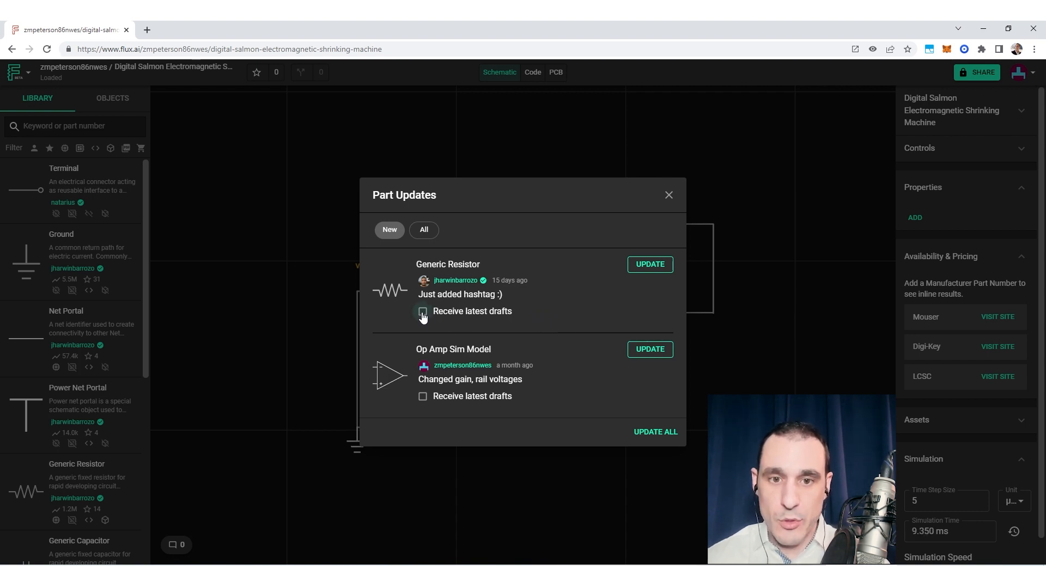
pyautogui.click(423, 312)
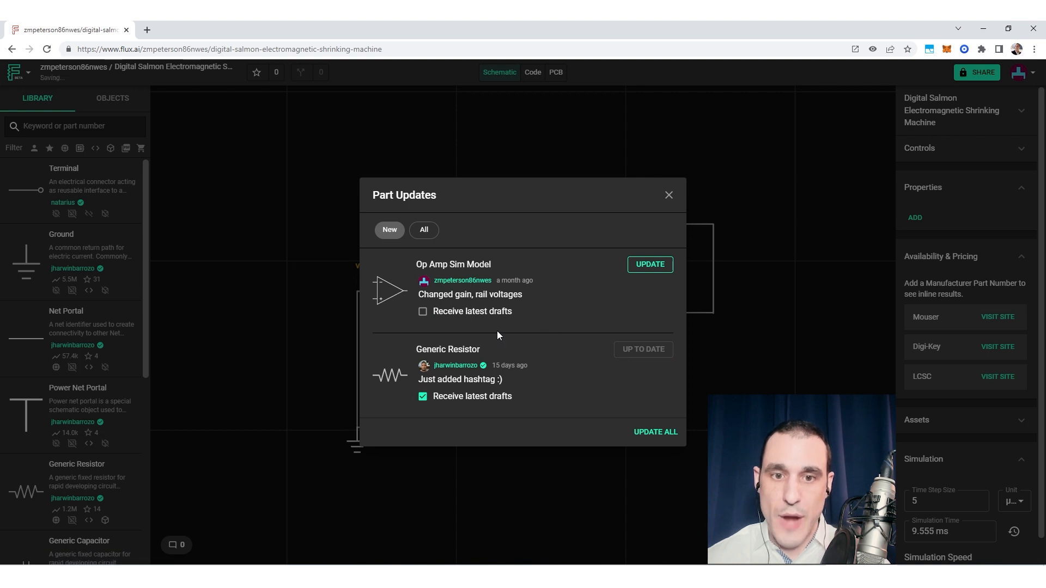
pyautogui.click(423, 312)
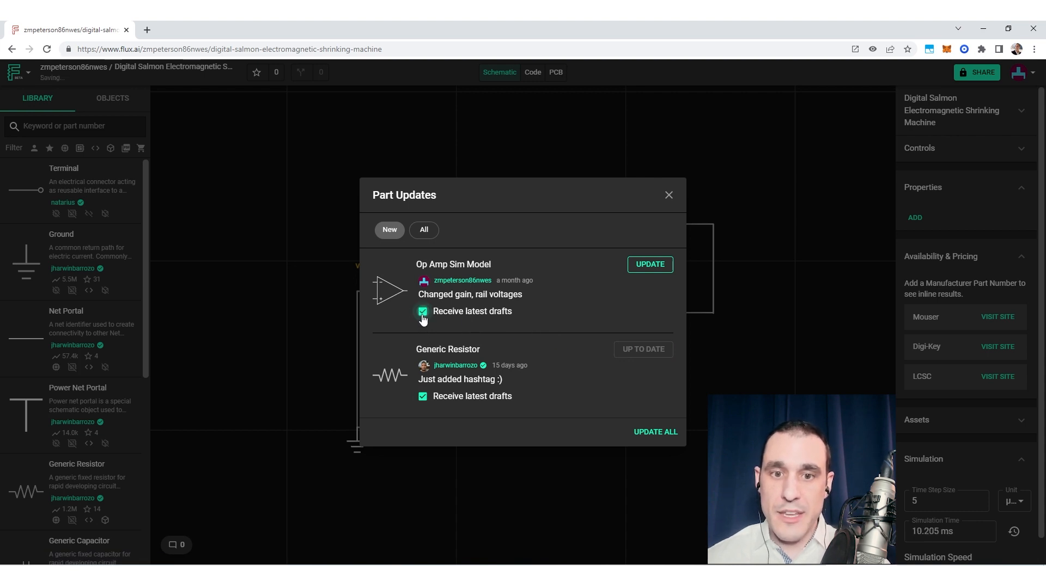
pyautogui.click(649, 264)
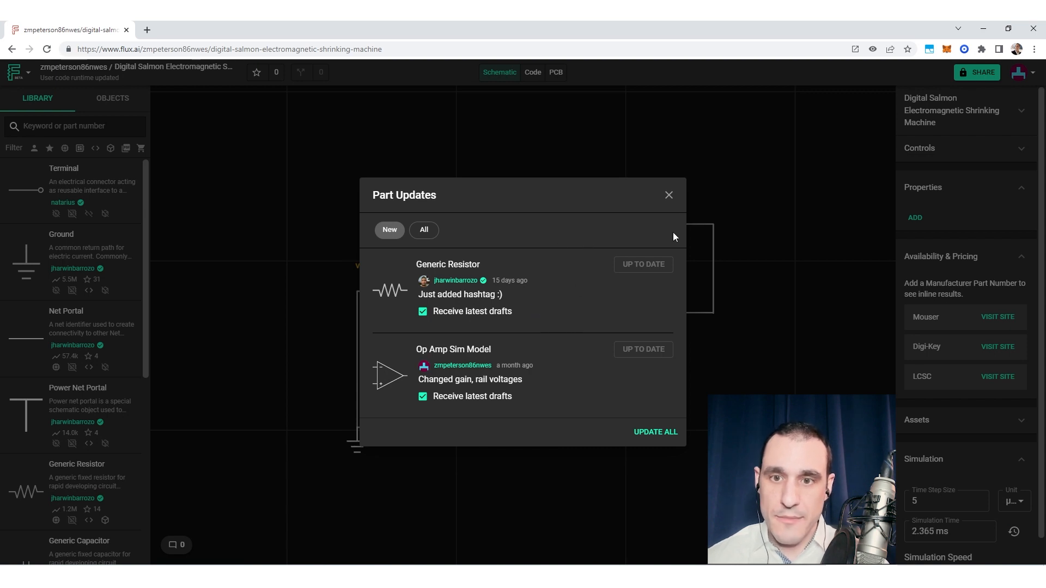
pyautogui.click(668, 195)
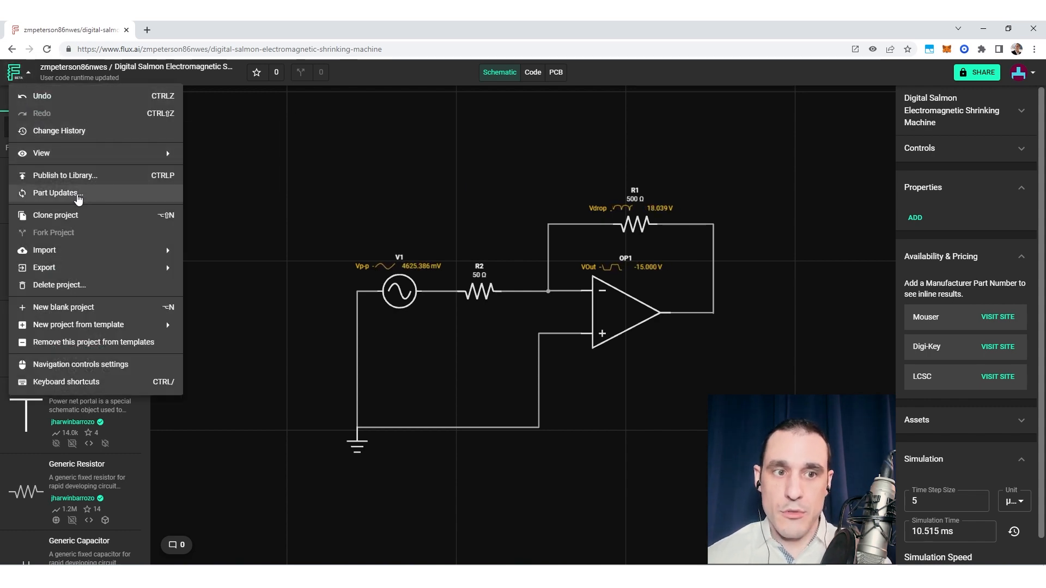
# - Show all parts in Part Updates, then toggle Receive latest drafts on and back off for Ground
pyautogui.click(56, 192)
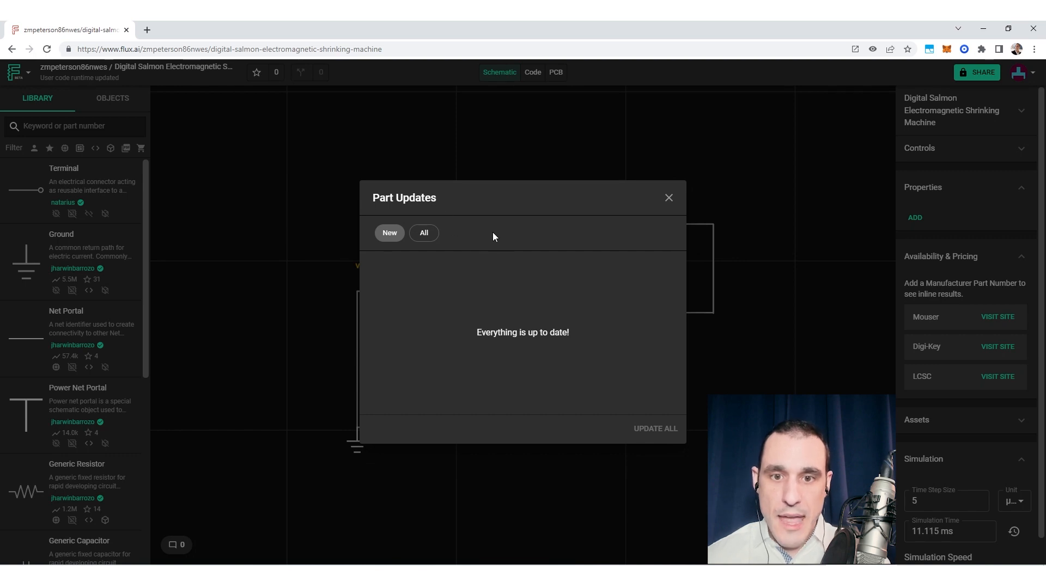
pyautogui.click(423, 232)
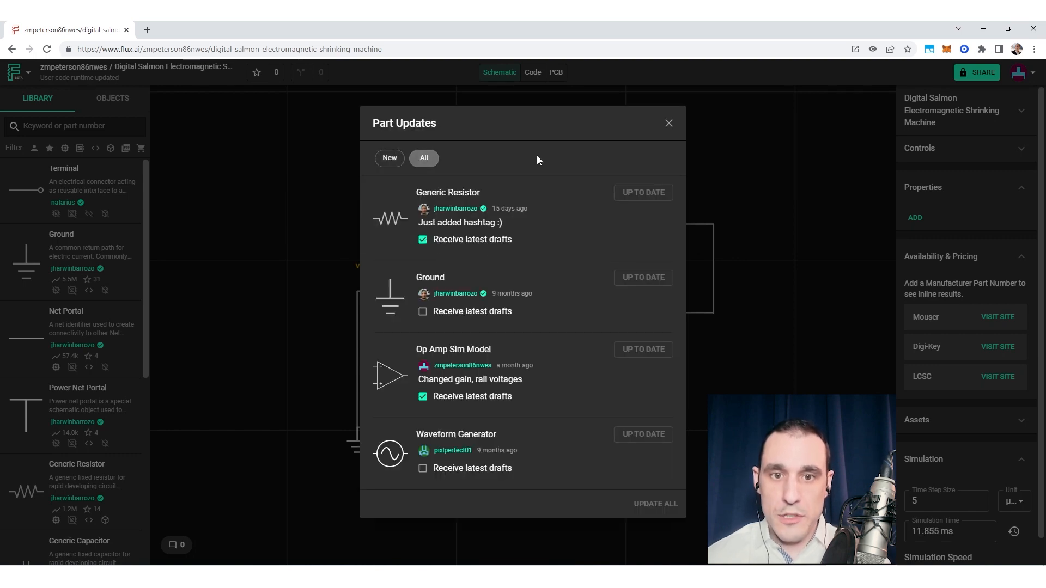
pyautogui.moveTo(564, 274)
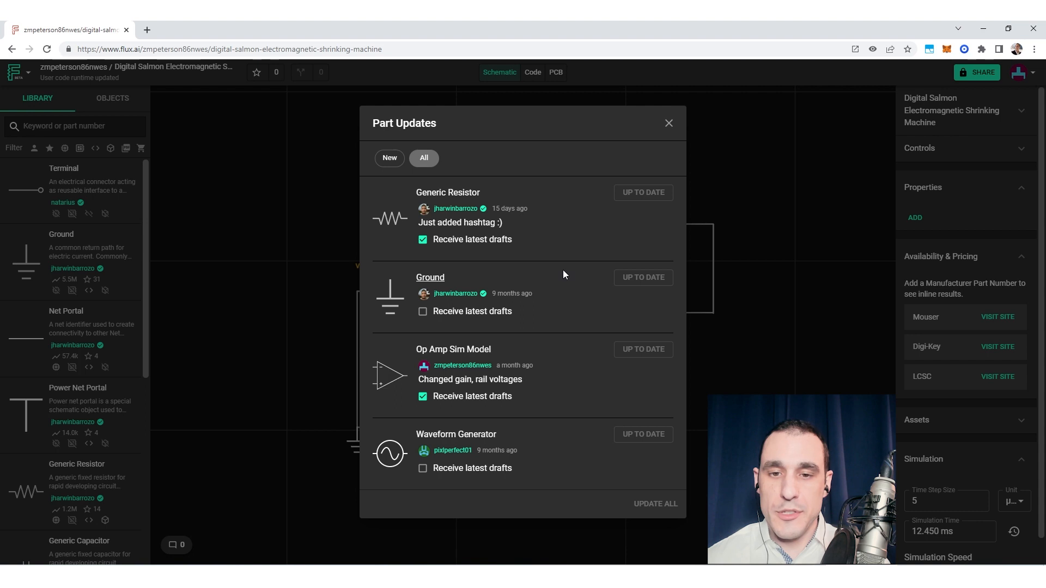
pyautogui.moveTo(552, 361)
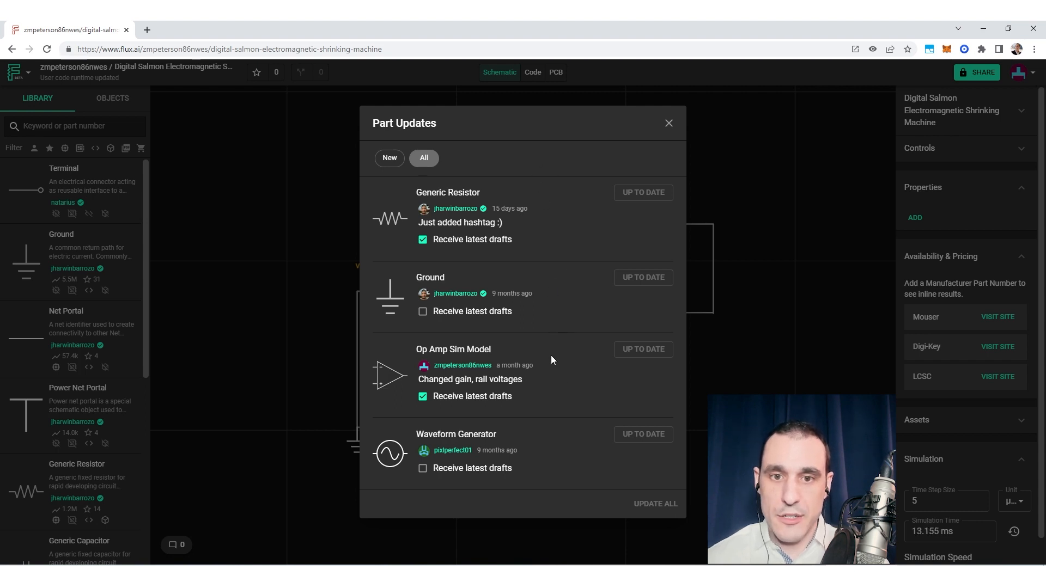
pyautogui.click(421, 310)
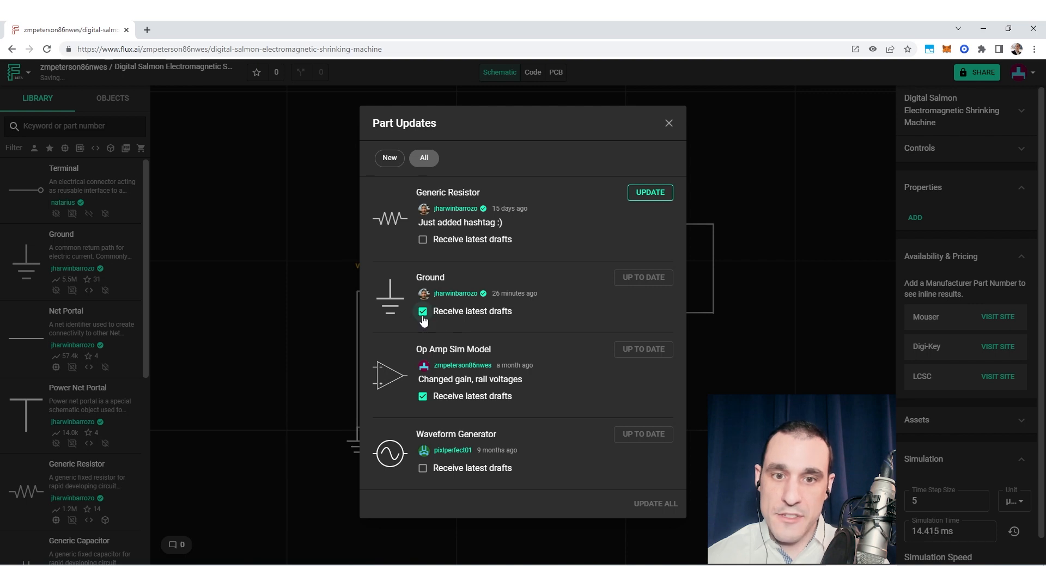
pyautogui.click(422, 311)
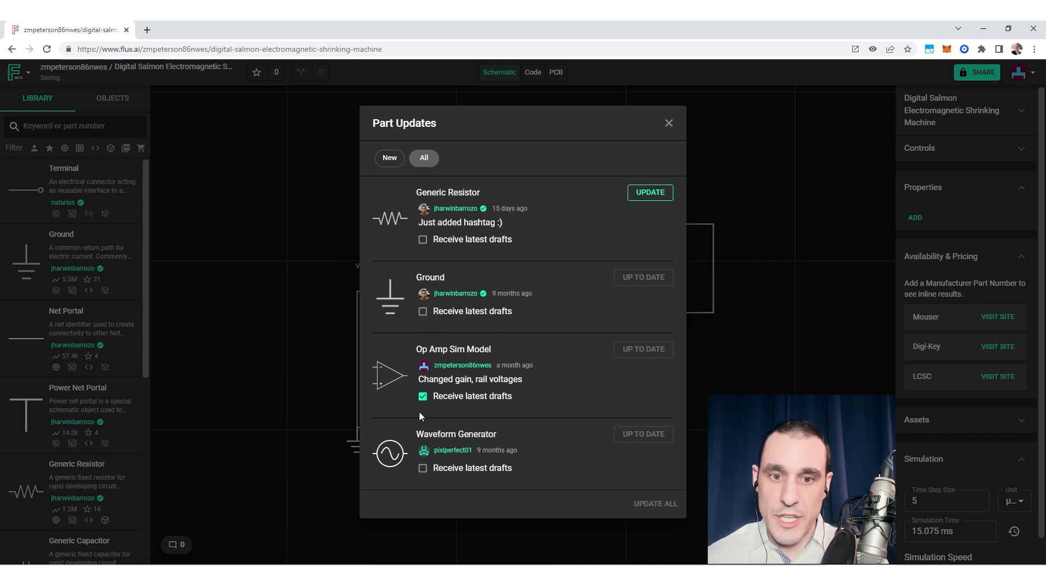
pyautogui.moveTo(560, 302)
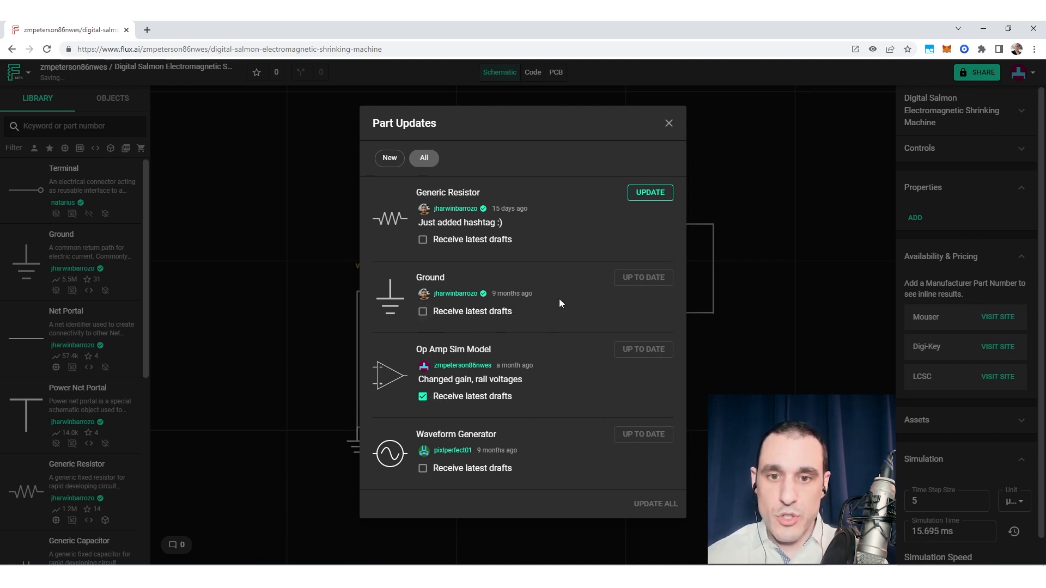
pyautogui.moveTo(599, 262)
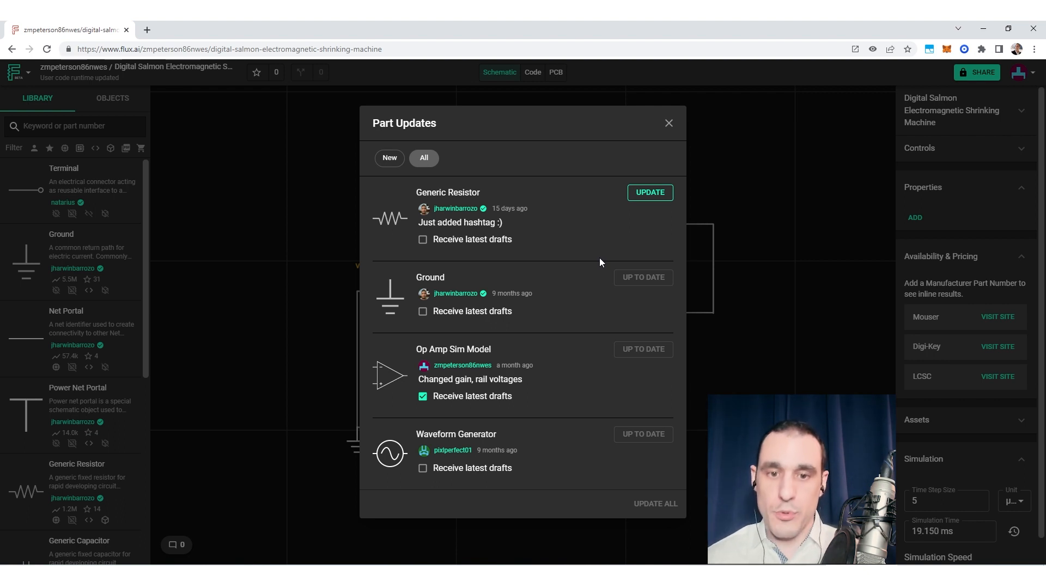
pyautogui.moveTo(589, 257)
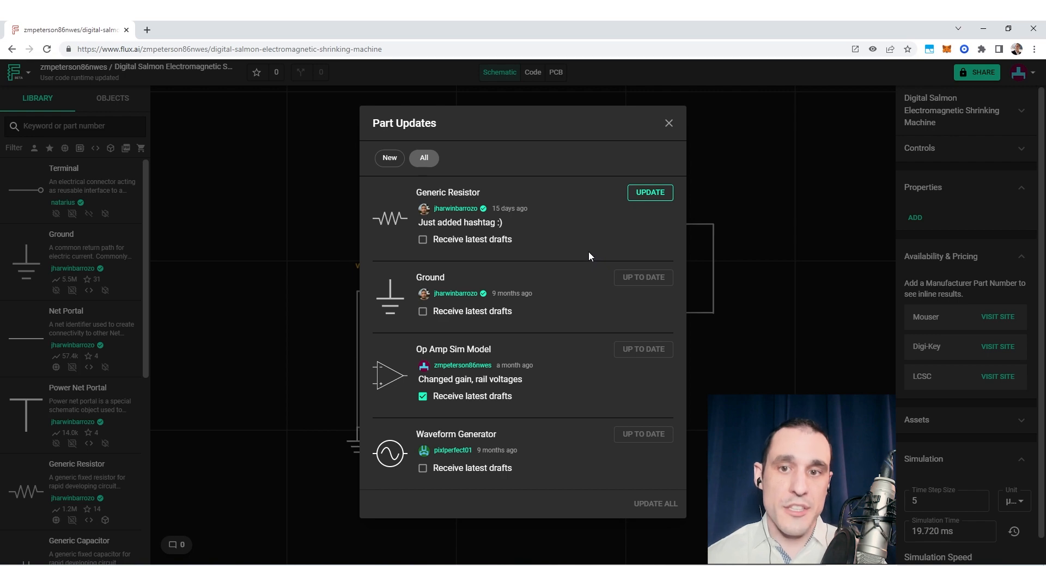